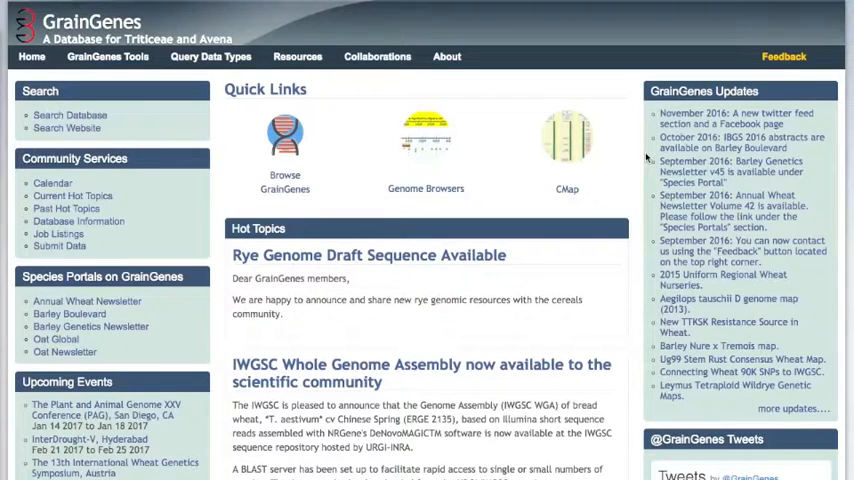
mouse_move(416, 204)
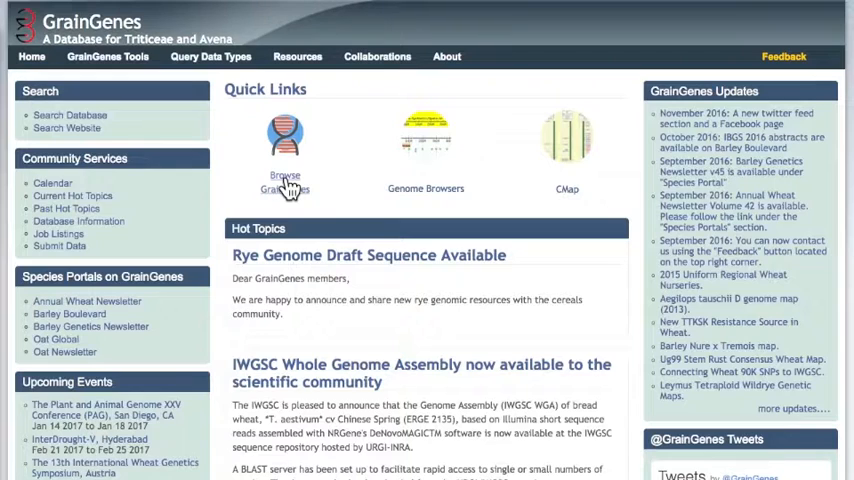
Step: Enter the Class Browser from Quick Links and keep the In Class scope at All with an empty query
click(284, 182)
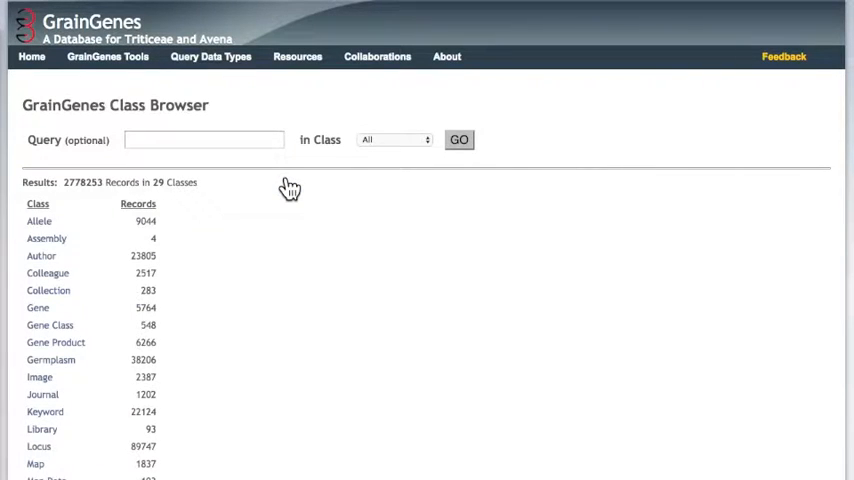
mouse_move(198, 266)
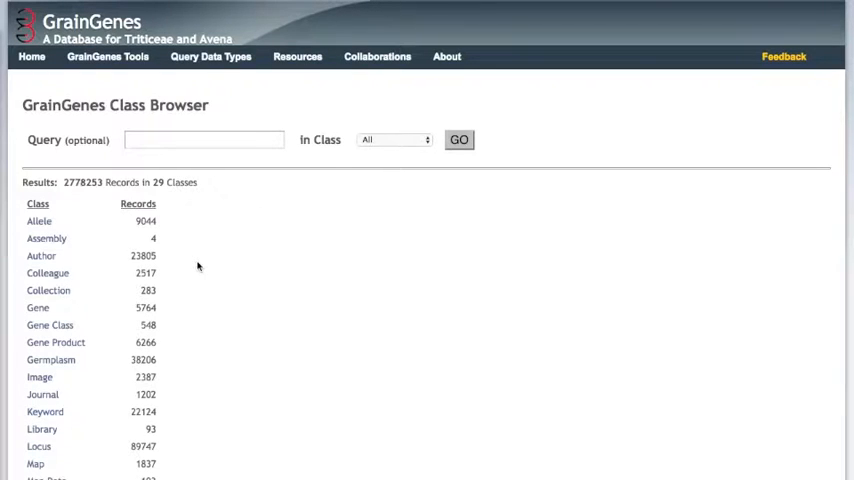
click(204, 140)
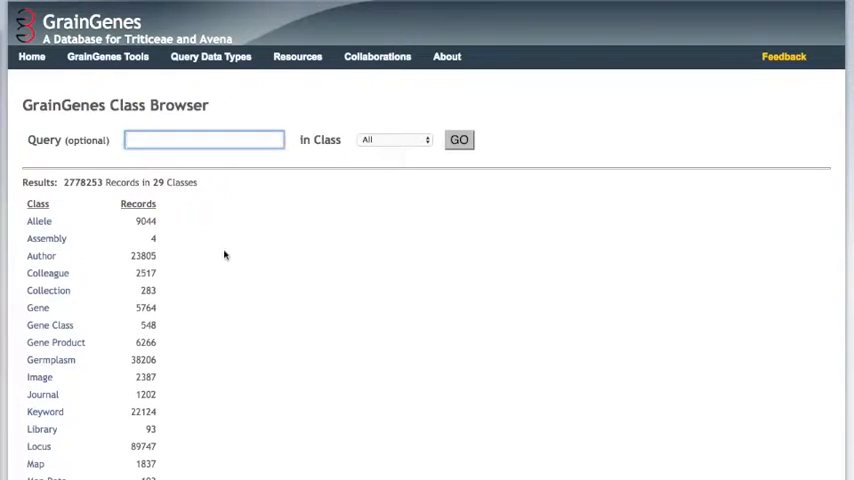
mouse_move(344, 204)
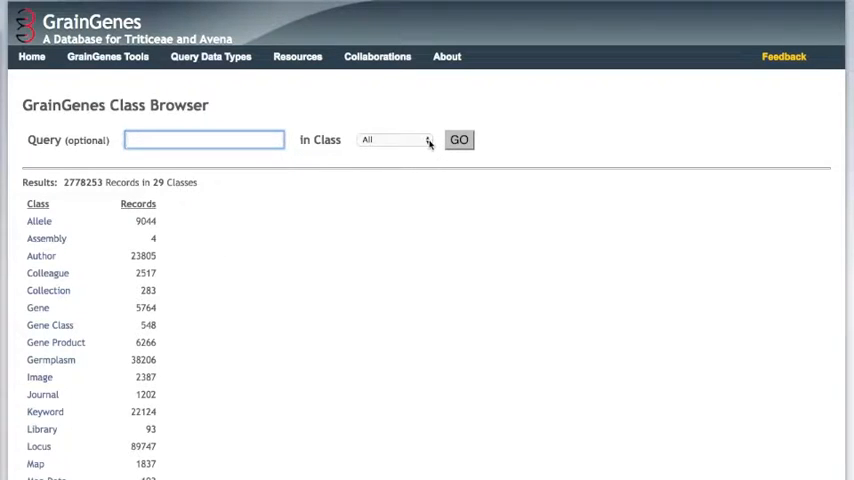
click(392, 140)
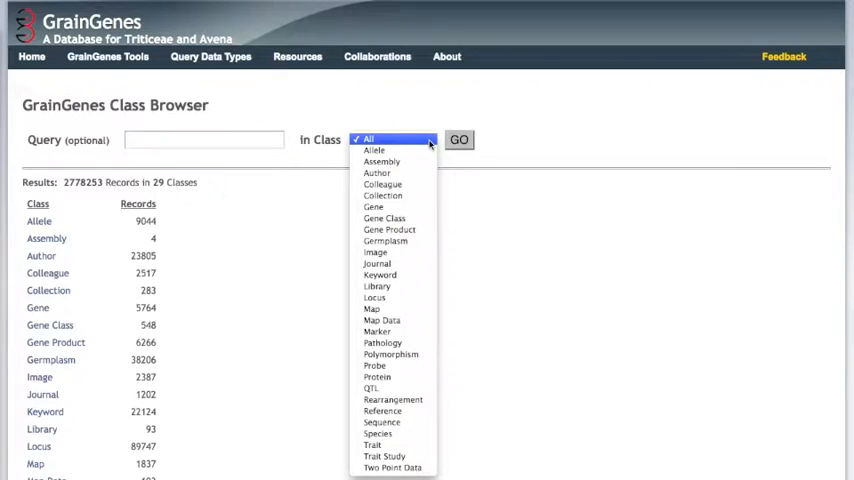
click(392, 140)
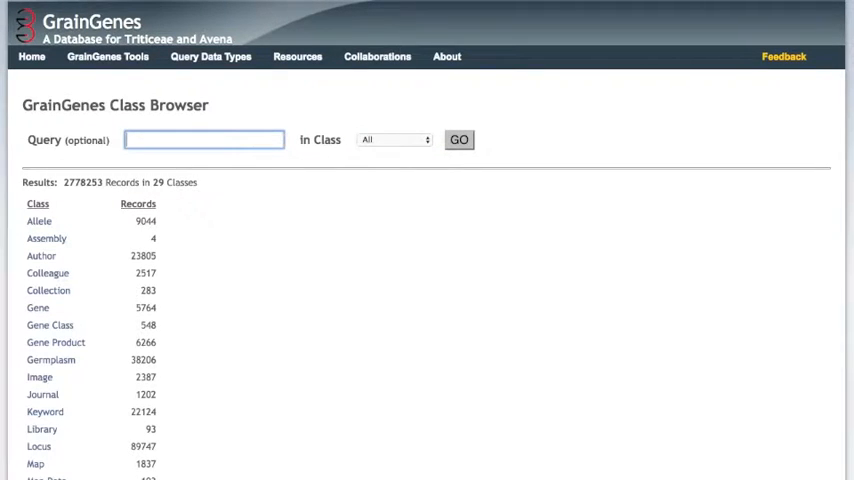
Step: Search all classes for stripe rust, then rerun as *stripe rust* to get 20 records in 6 classes
text(stripe rust)
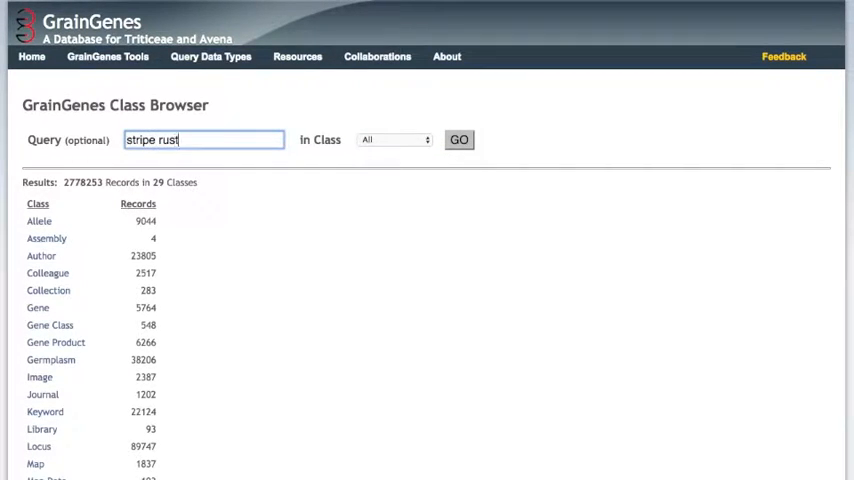
click(460, 140)
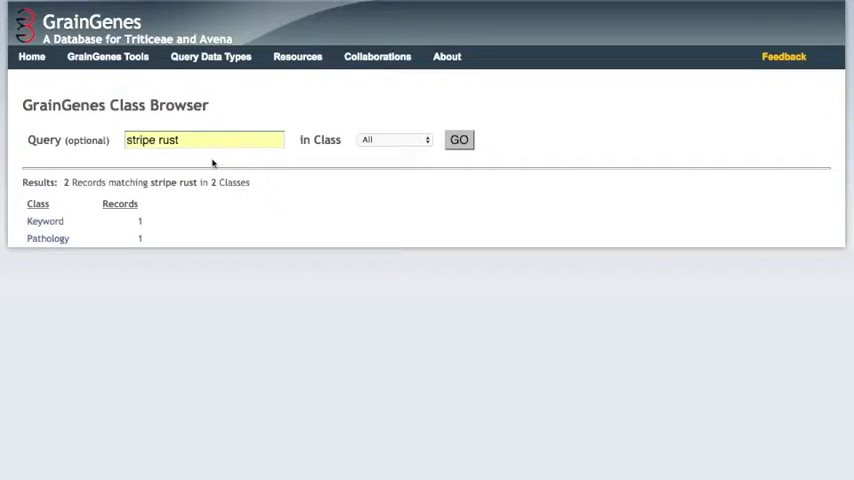
mouse_move(168, 222)
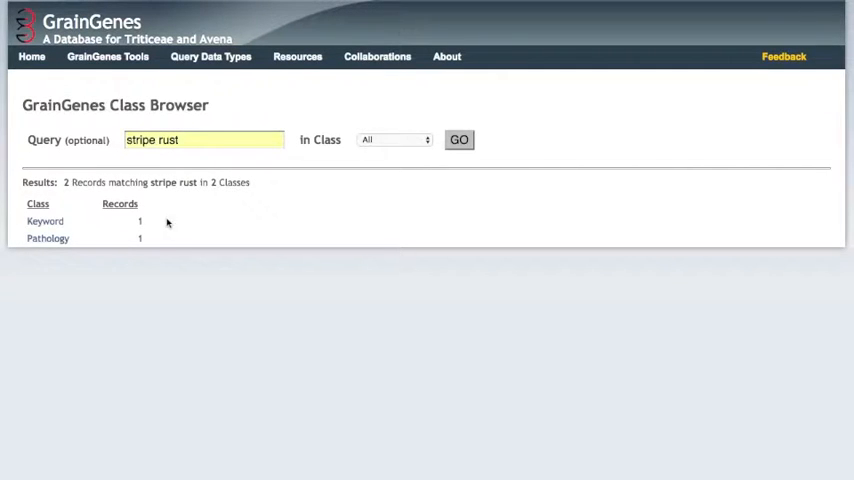
mouse_move(152, 228)
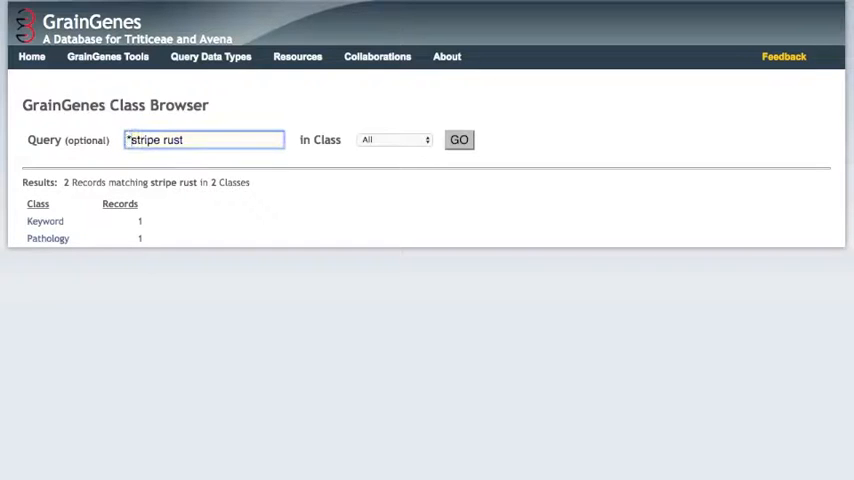
text(*)
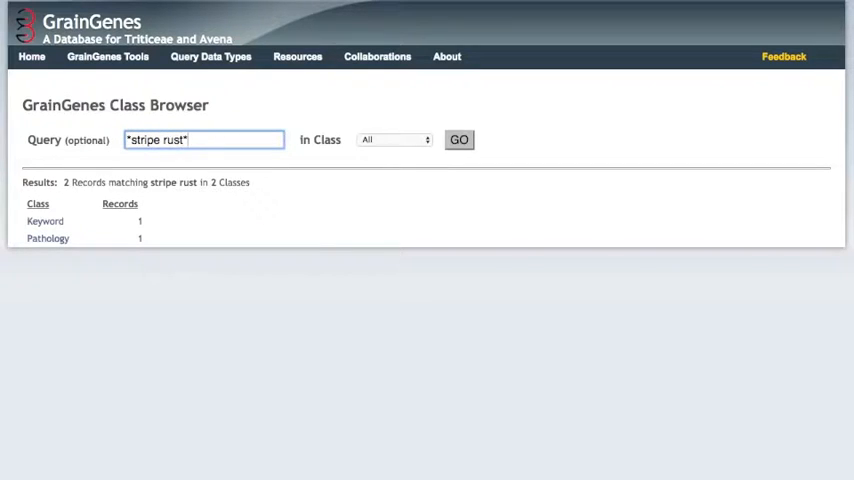
mouse_move(422, 120)
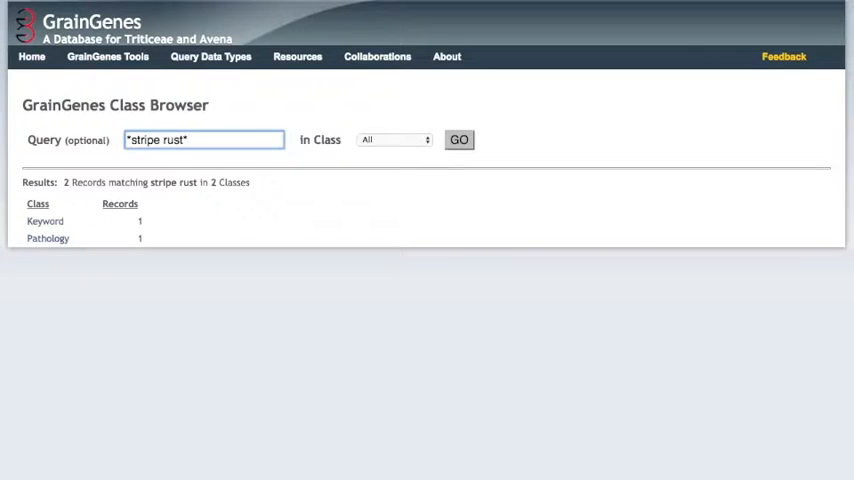
click(458, 140)
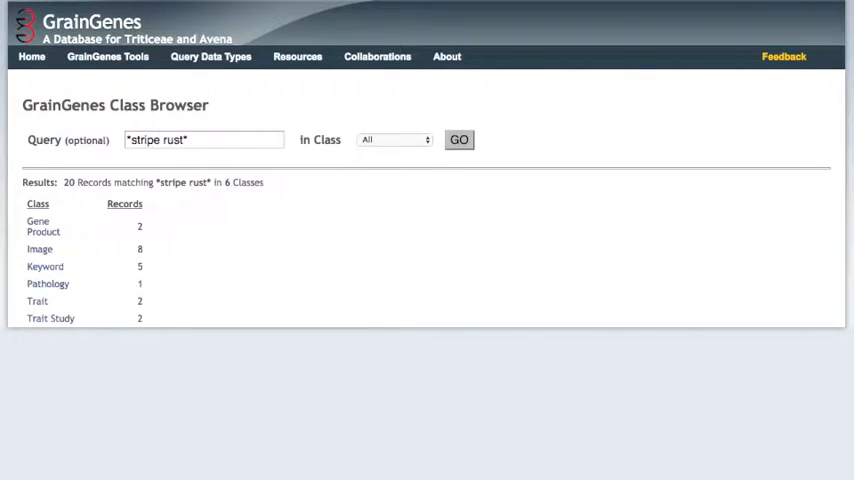
mouse_move(316, 308)
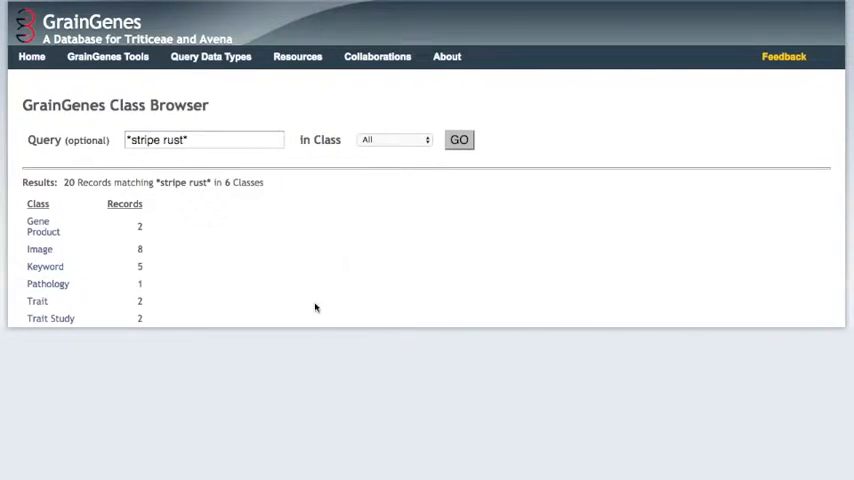
mouse_move(58, 300)
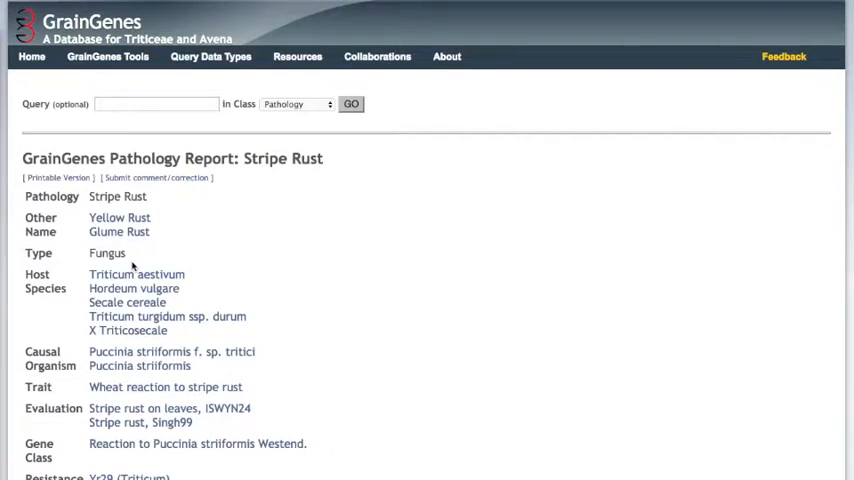
mouse_move(238, 314)
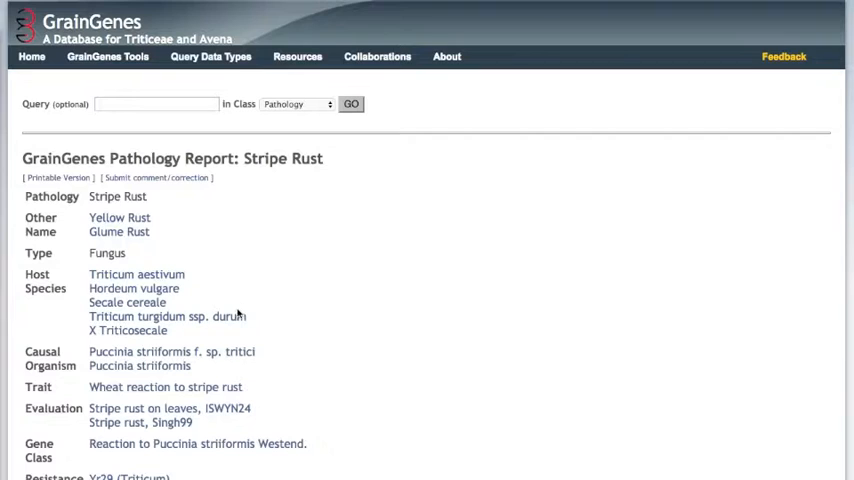
mouse_move(252, 278)
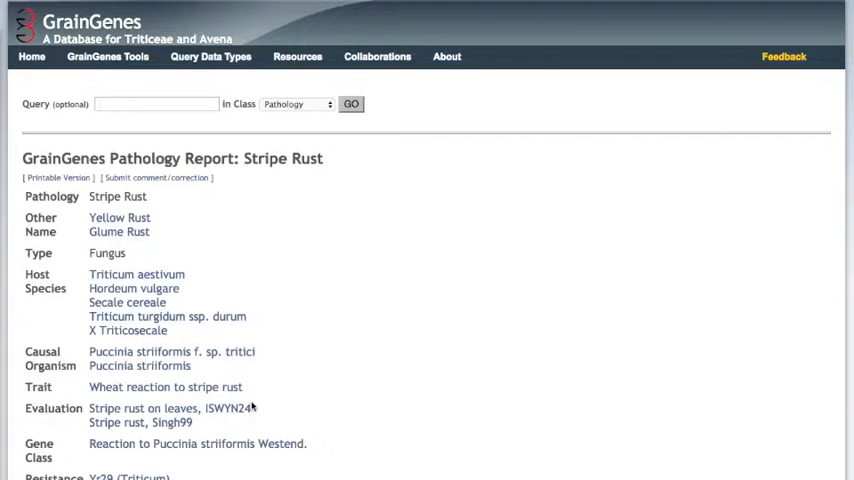
Step: Scroll the Stripe Rust pathology report down to its Resistance Gene list including Yr29
scroll(down, 3)
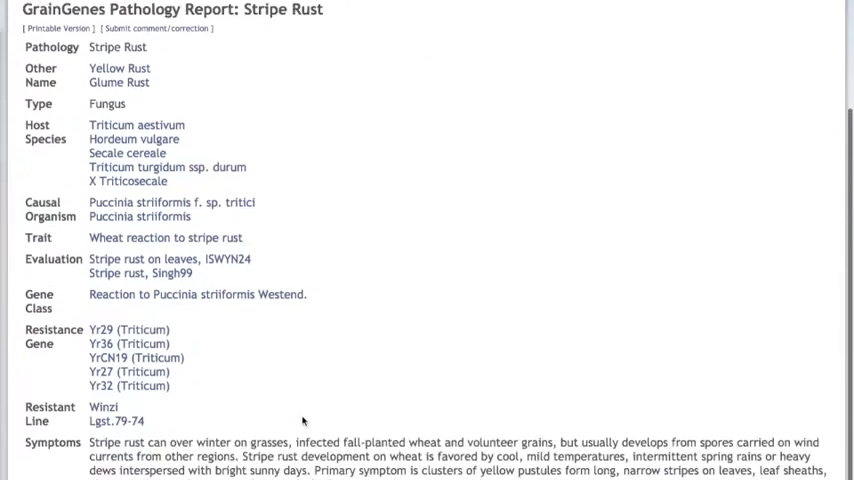
scroll(down, 3)
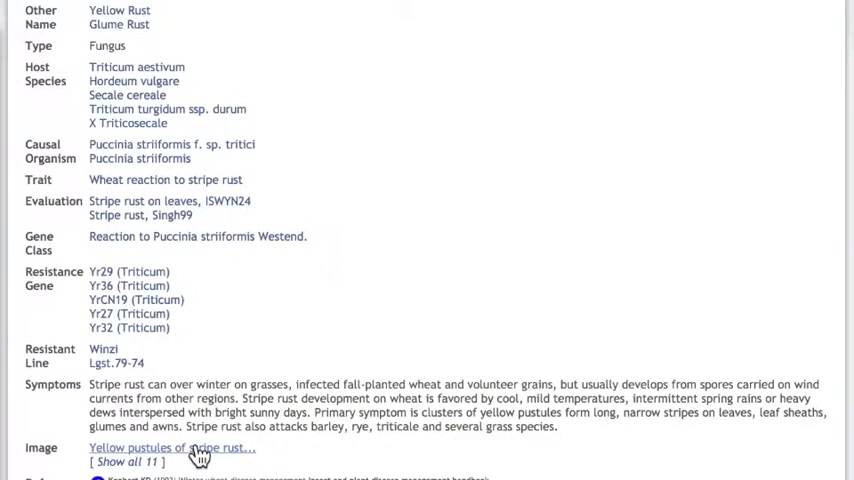
mouse_move(186, 324)
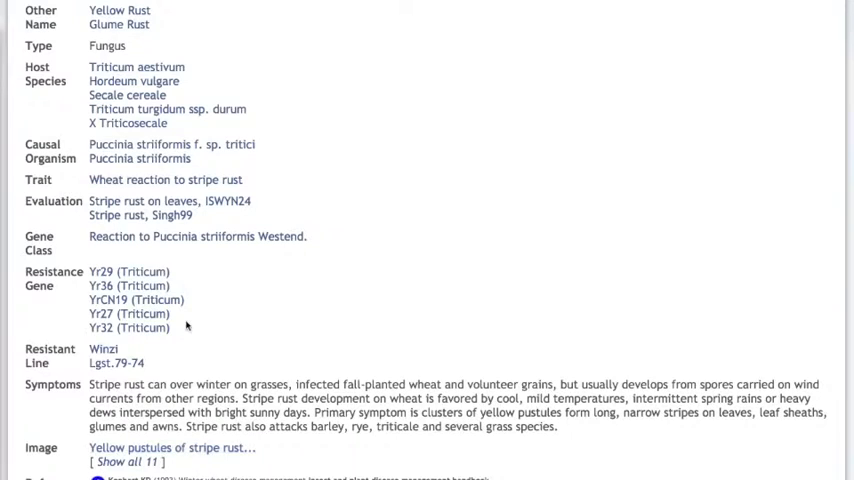
mouse_move(186, 288)
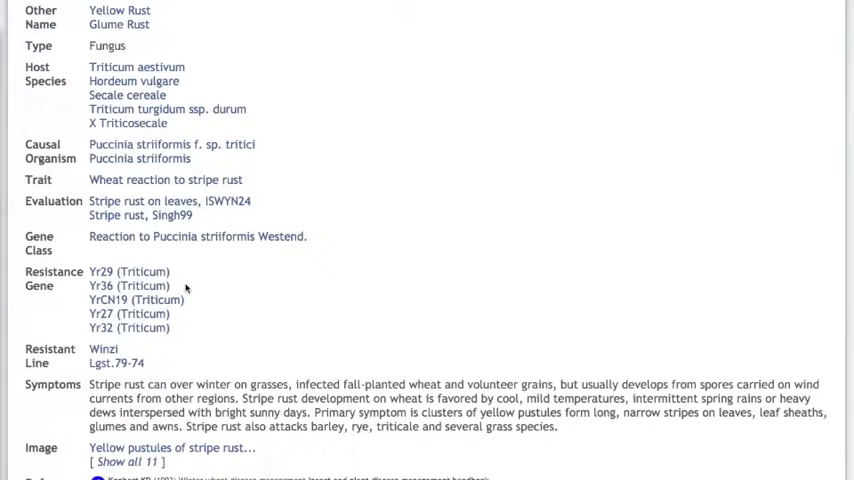
mouse_move(176, 284)
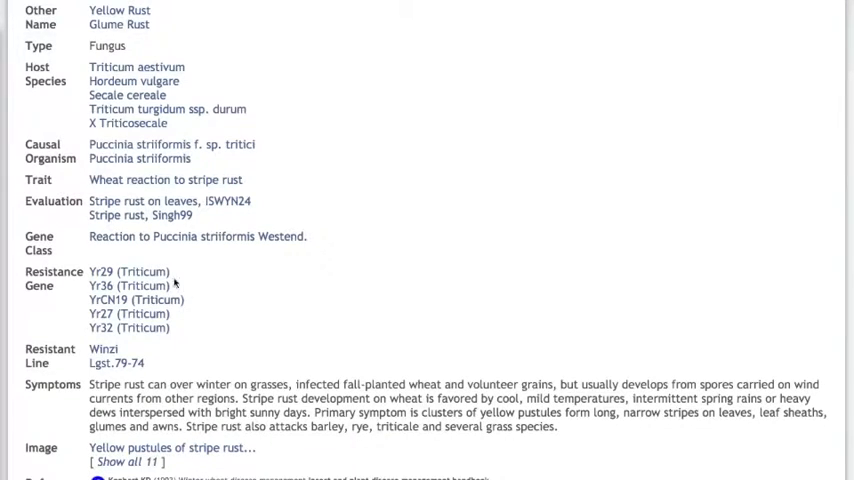
Step: Follow the Yr29 (Triticum) resistance gene link to its Gene Report
click(128, 272)
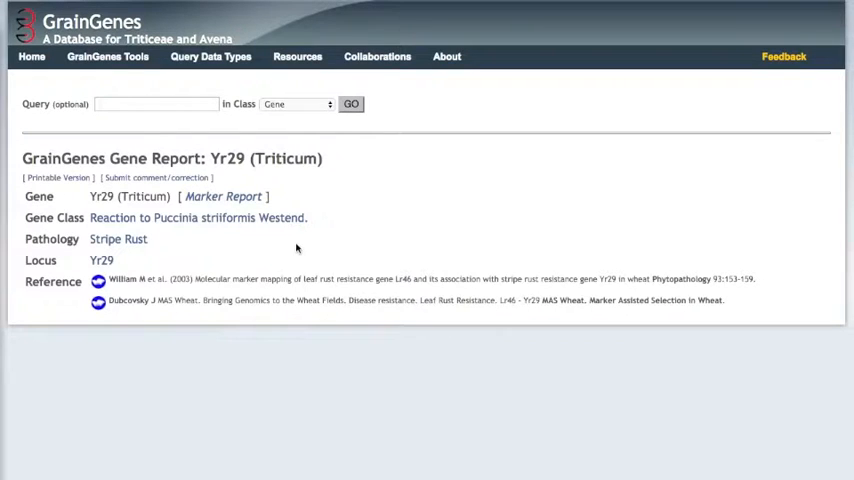
mouse_move(236, 196)
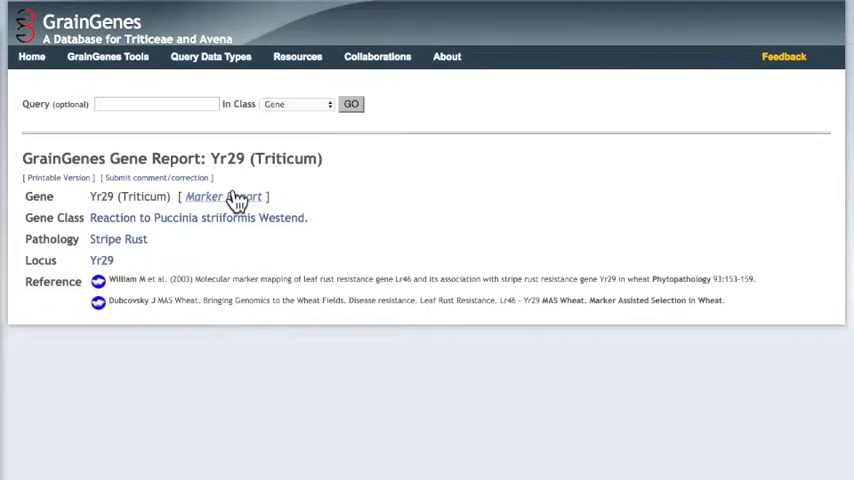
click(224, 196)
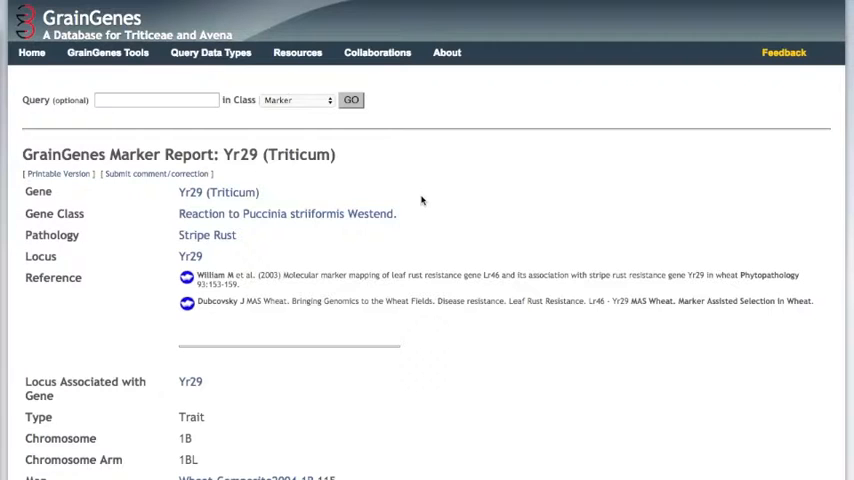
scroll(down, 3)
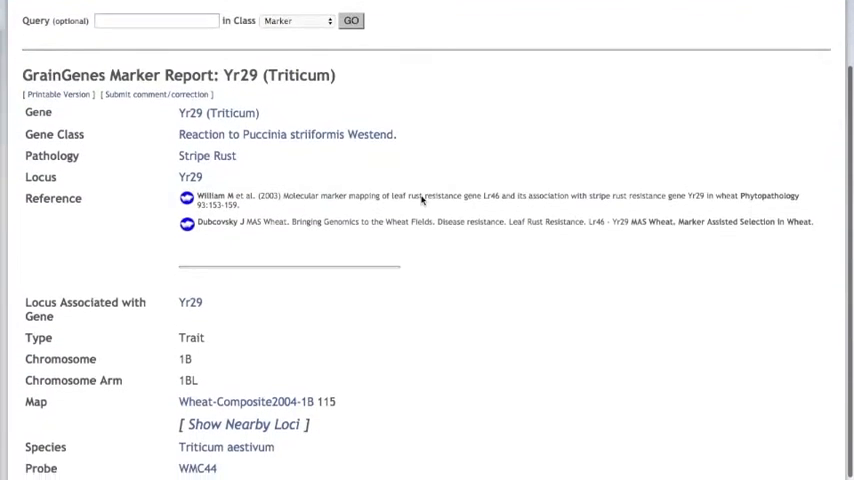
scroll(down, 3)
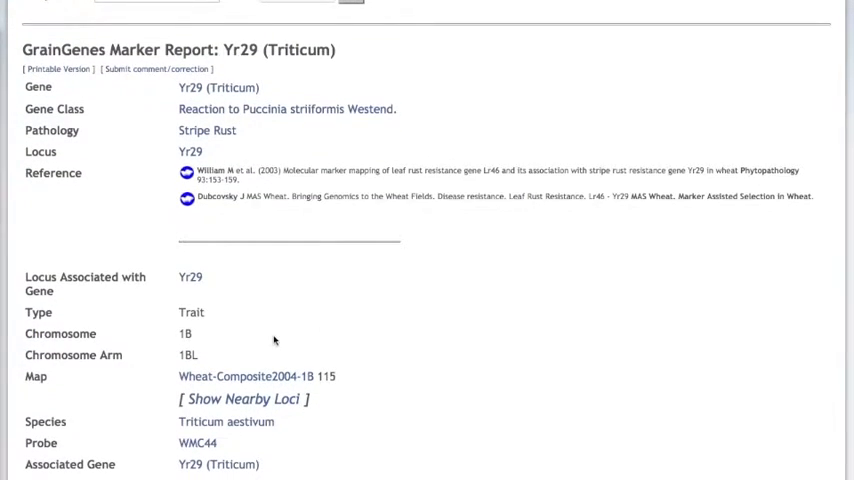
scroll(down, 3)
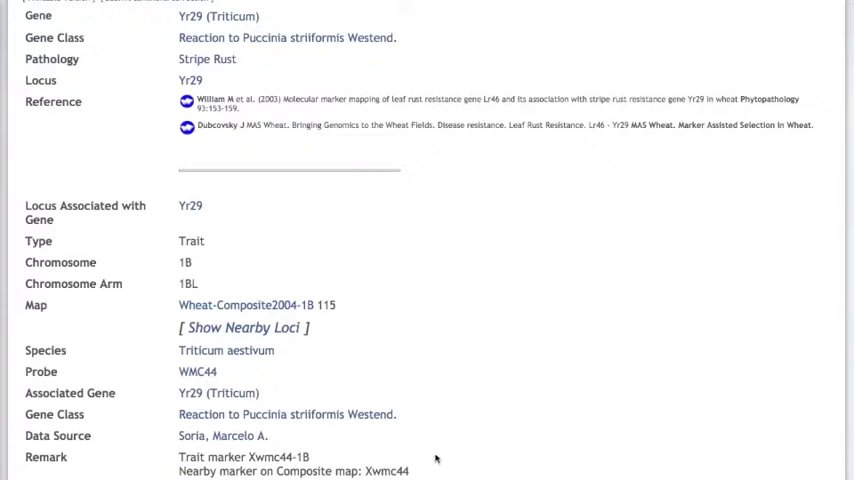
scroll(up, 3)
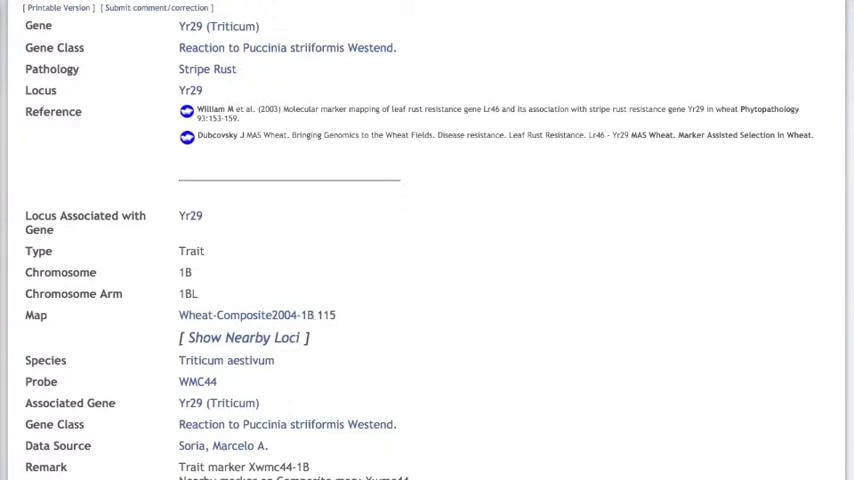
Step: Display the Wheat-Composite2004-1B map in CMap with Yr29 highlighted
click(256, 314)
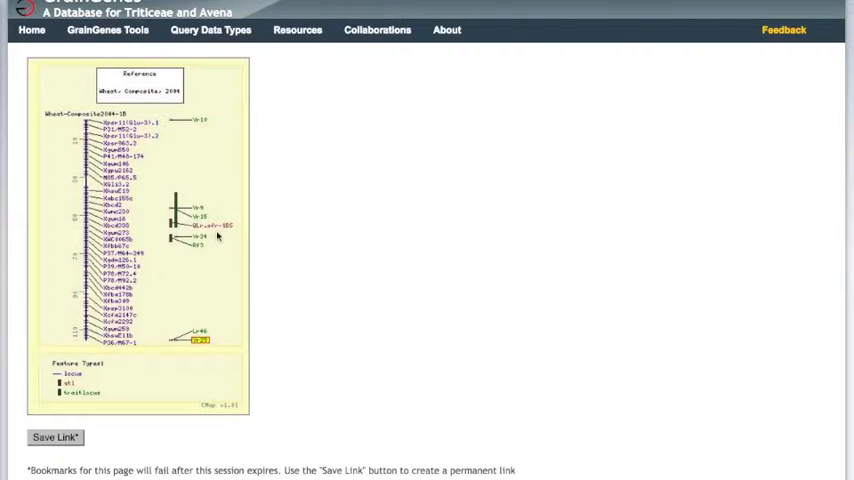
mouse_move(268, 282)
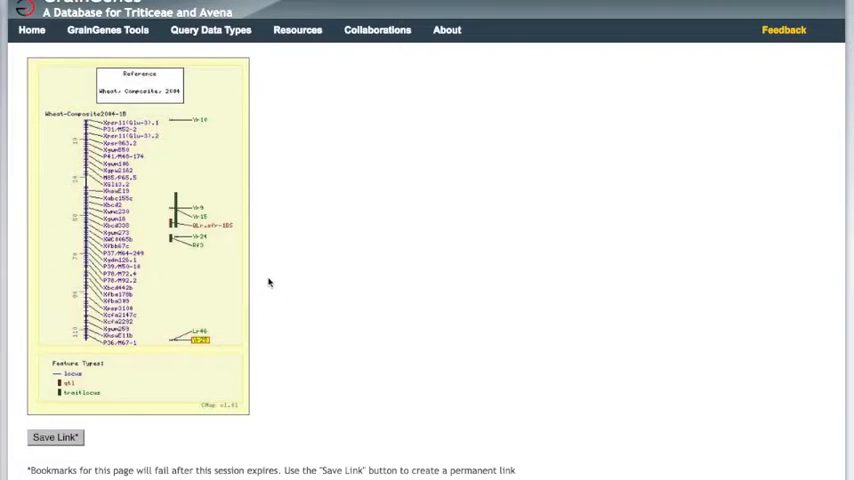
mouse_move(212, 332)
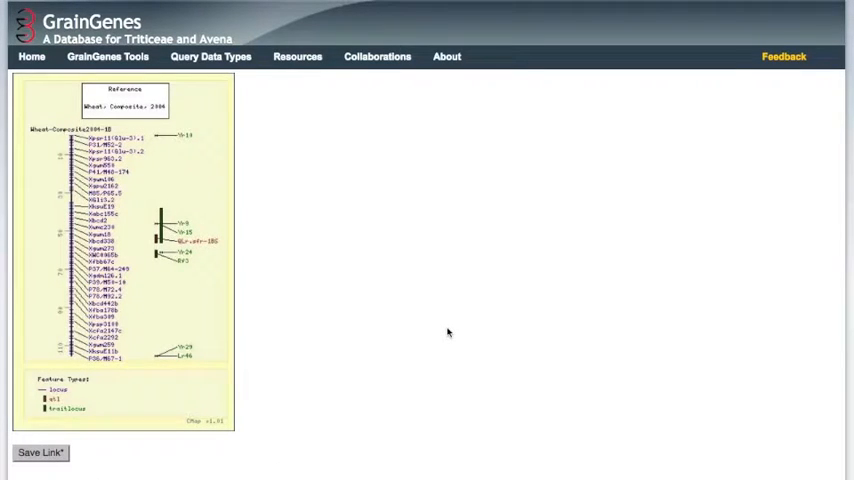
Step: Start adding comparative maps on the left via Add Maps Left in Map Options
scroll(down, 3)
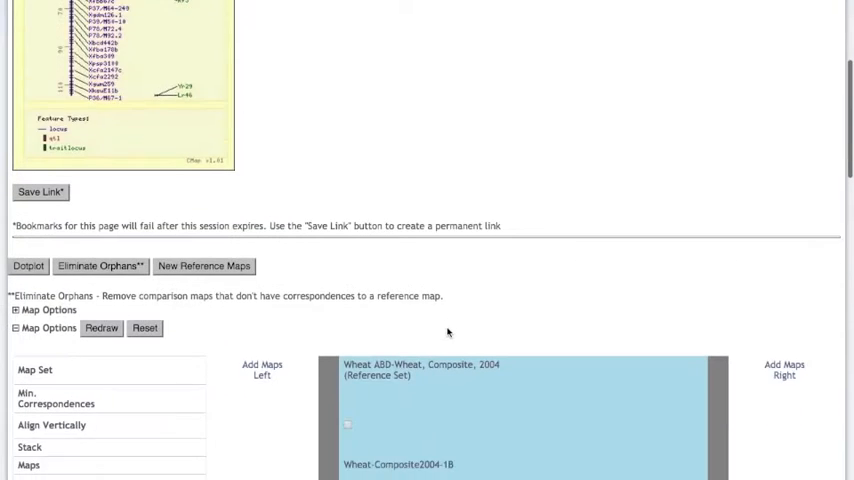
scroll(down, 3)
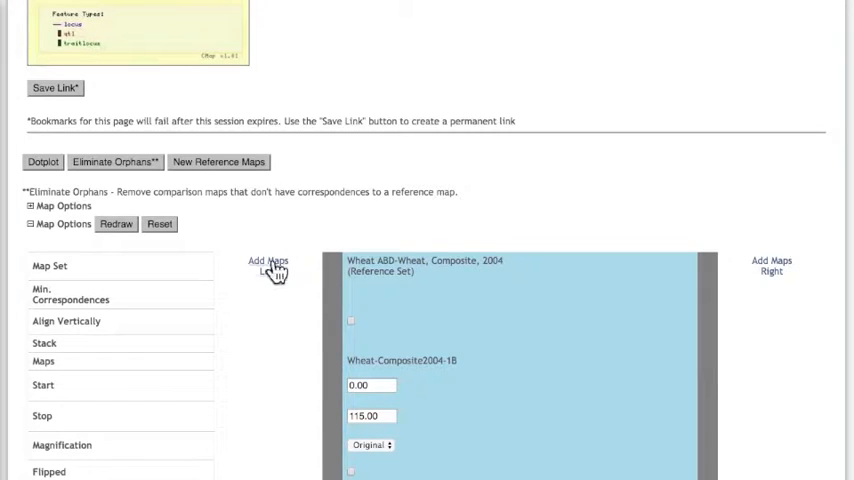
click(268, 264)
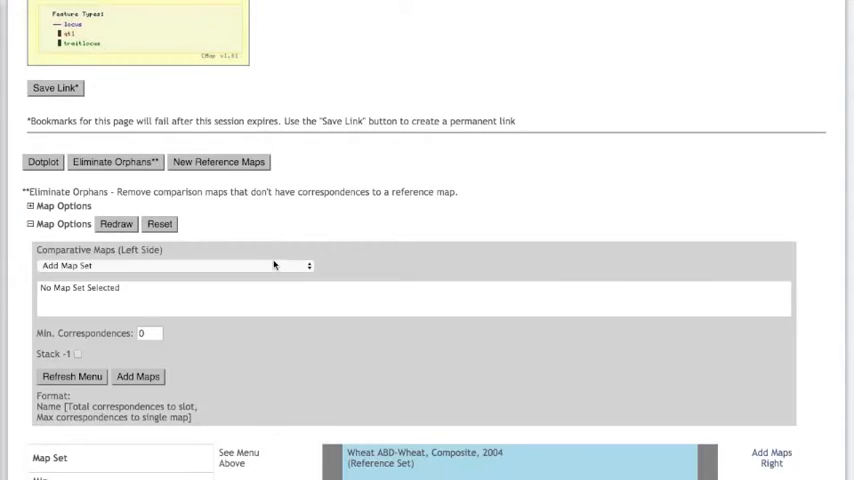
Step: Add the Wheat_Consensus_2014_Ug99_Rust map on the left and choose an SSR map set for the right
click(176, 264)
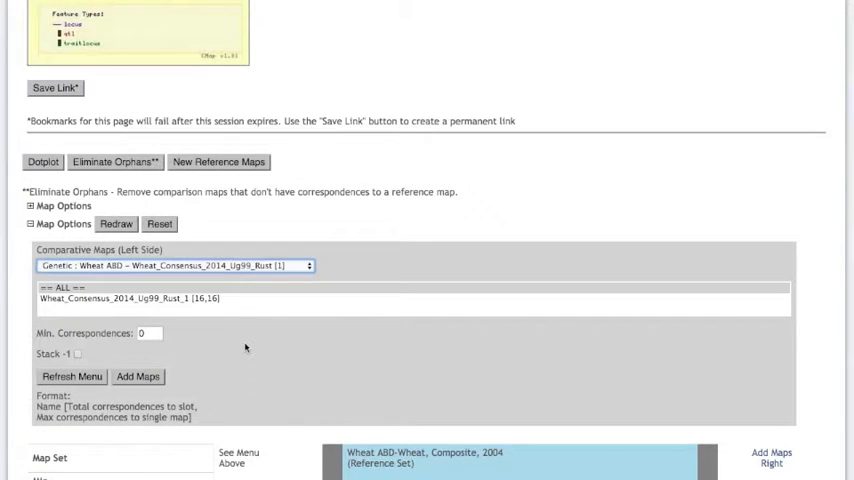
mouse_move(252, 312)
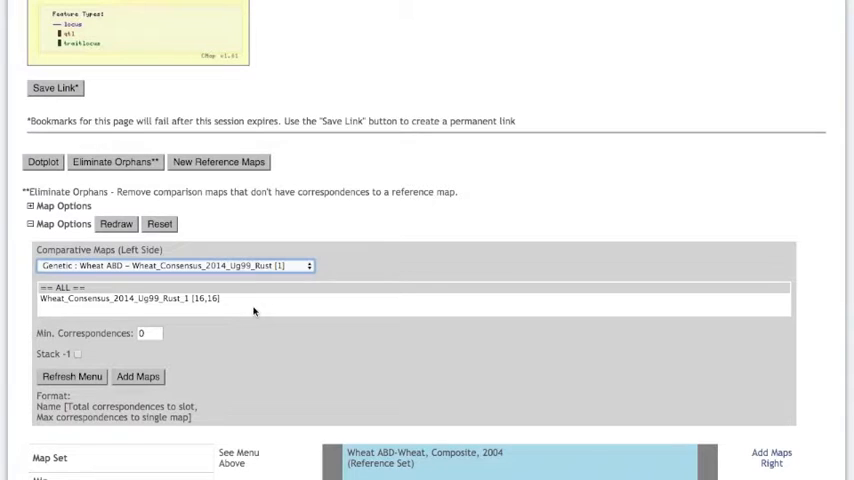
mouse_move(254, 288)
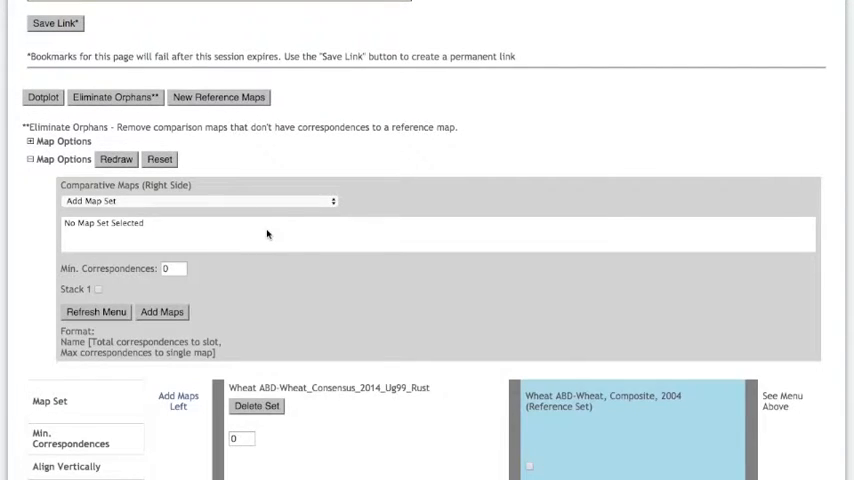
mouse_move(252, 218)
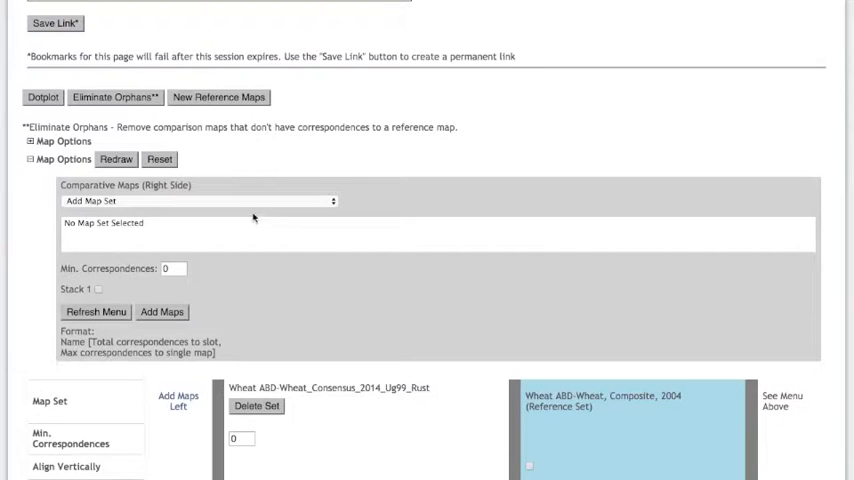
click(196, 200)
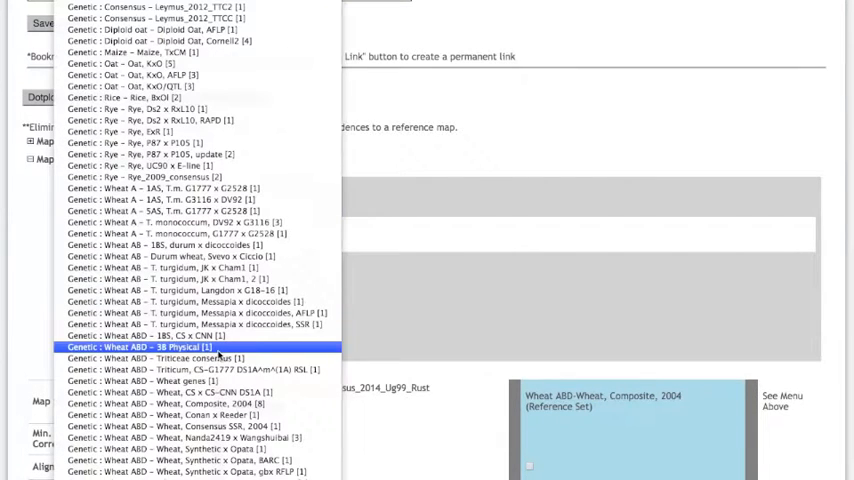
click(200, 426)
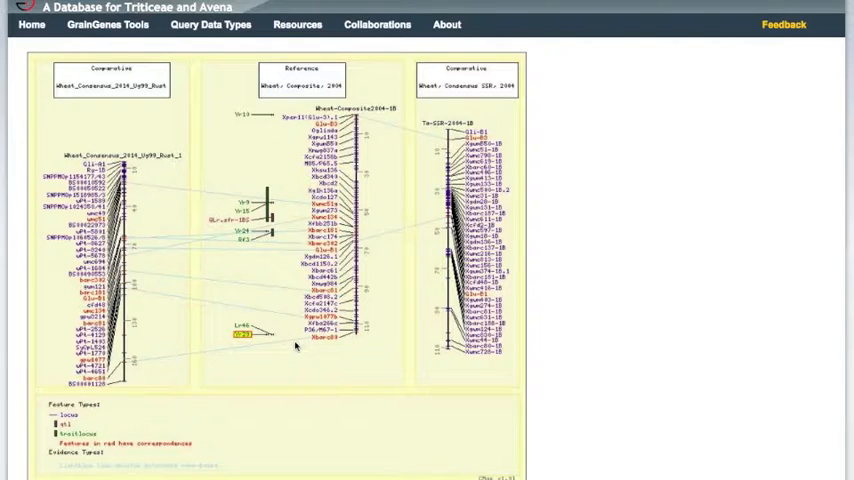
mouse_move(324, 364)
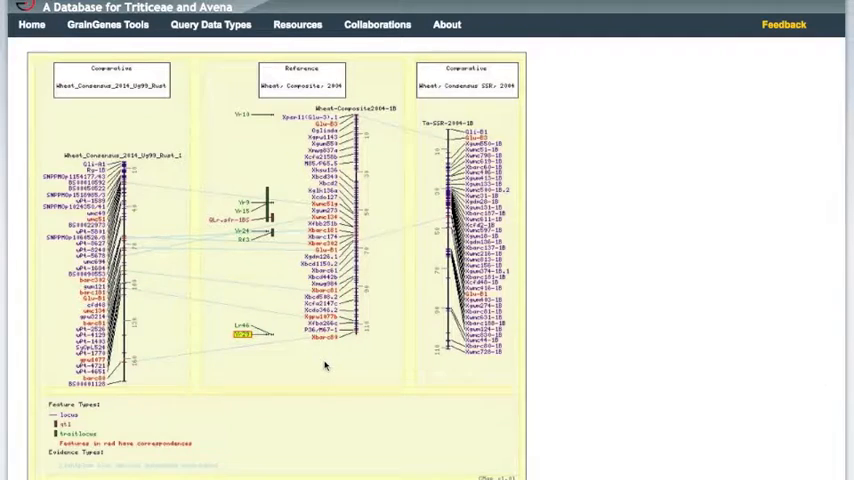
Step: Add "Xwmc44" to Highlight Features and redraw the maps with Yr29 and Xwmc44 highlighted
scroll(down, 3)
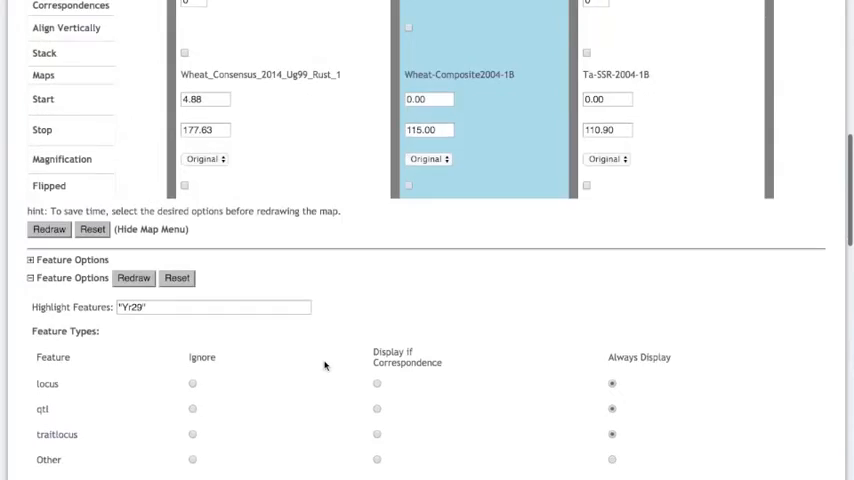
scroll(down, 3)
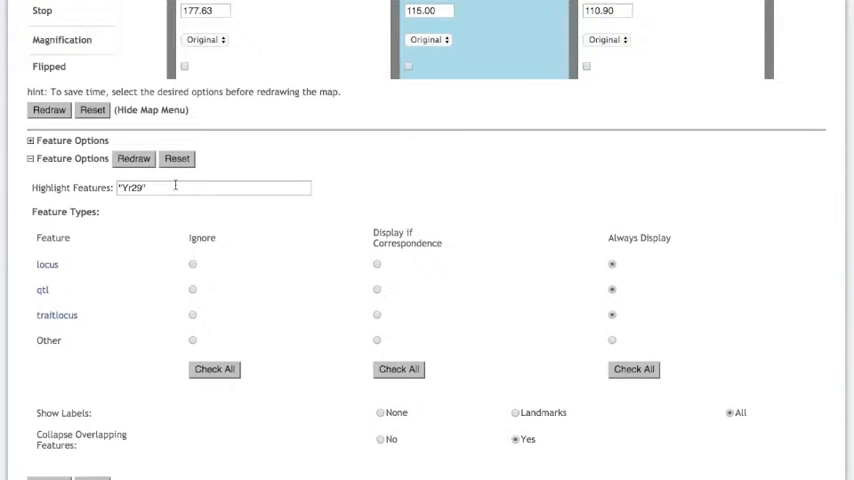
text(, "Xwmc44)
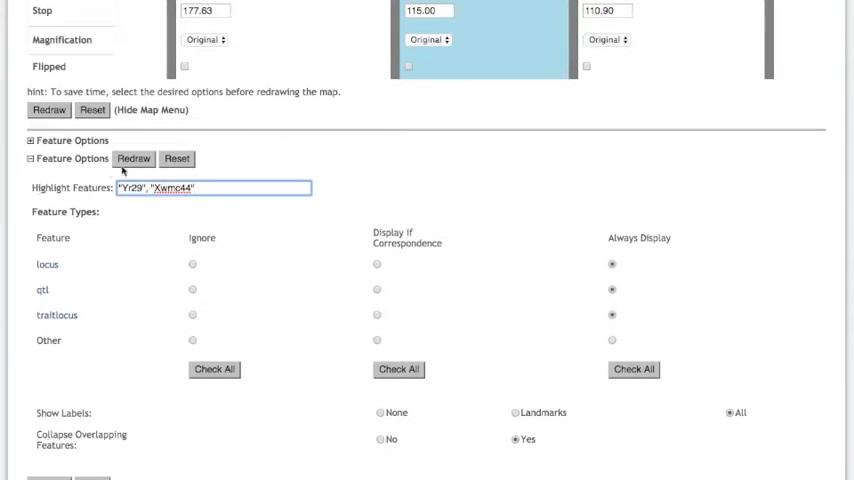
click(132, 158)
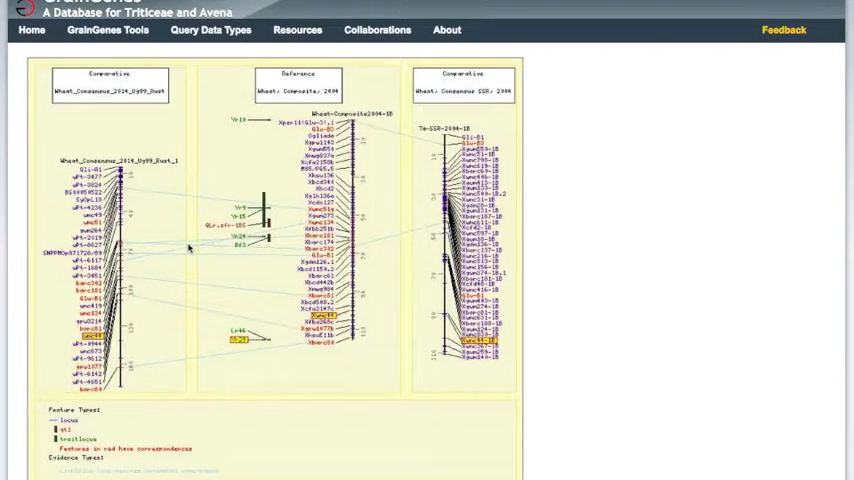
mouse_move(140, 332)
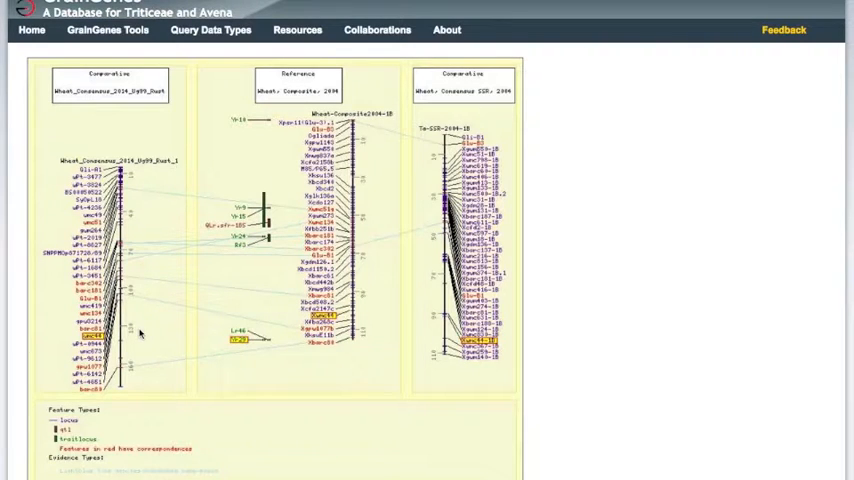
mouse_move(324, 348)
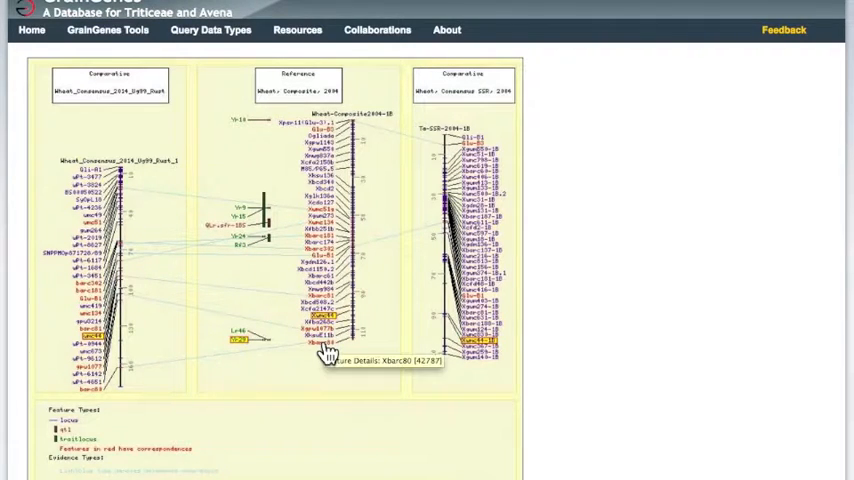
mouse_move(328, 356)
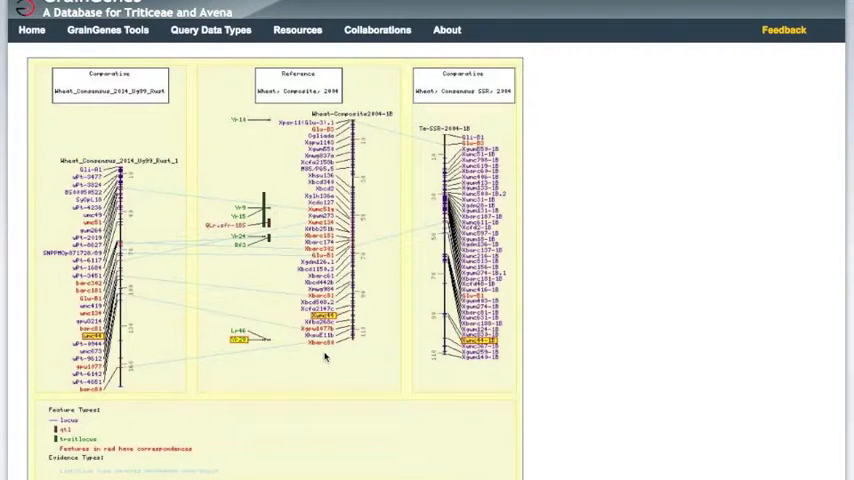
Step: View the Xwmc44 marker's WMC44 report, glance at its sequence report, and return to the probe report
click(228, 340)
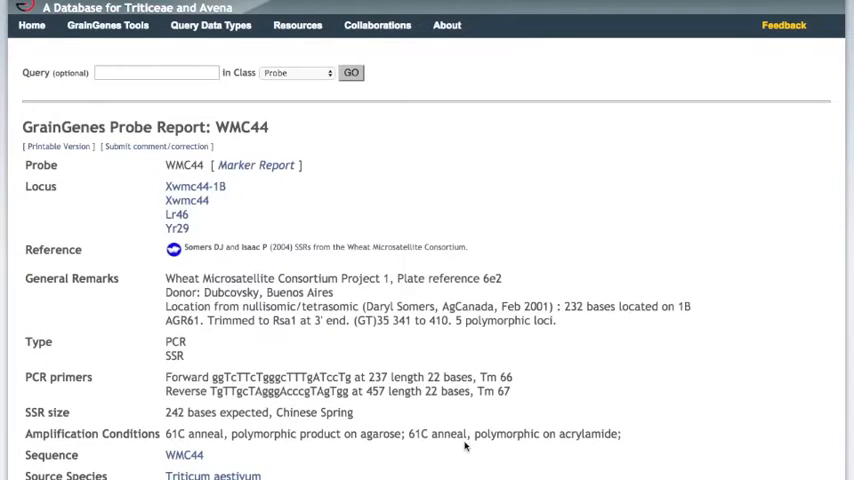
mouse_move(380, 422)
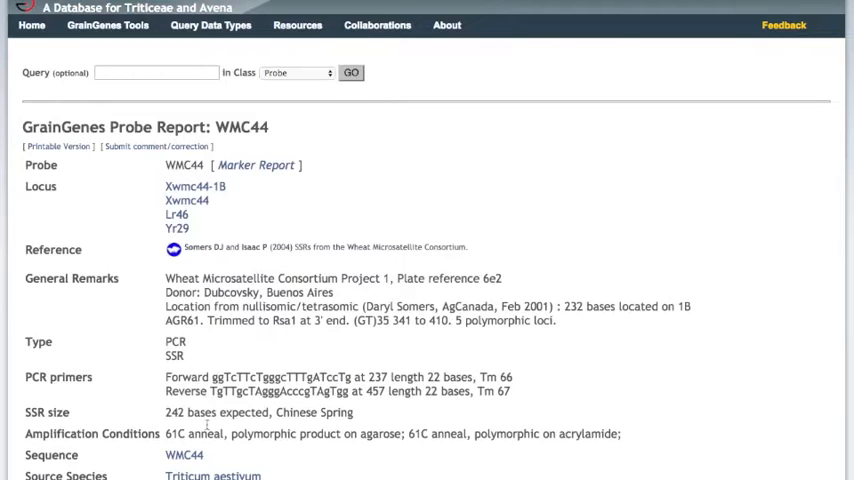
click(184, 456)
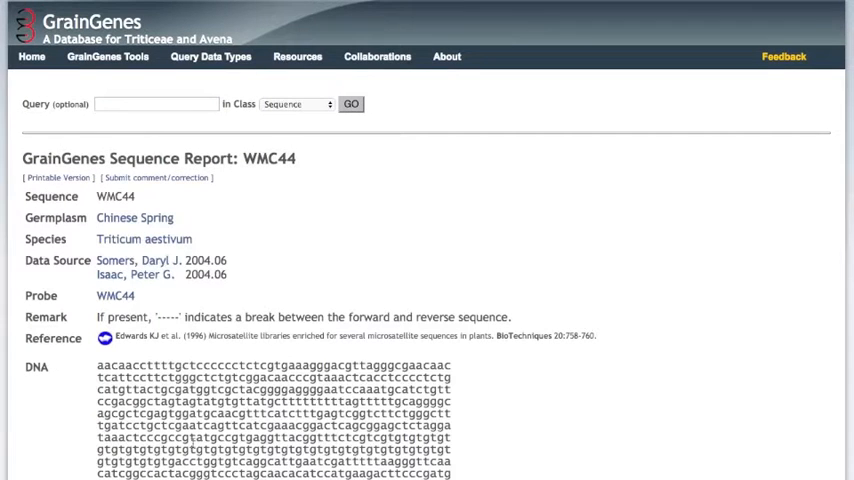
click(114, 296)
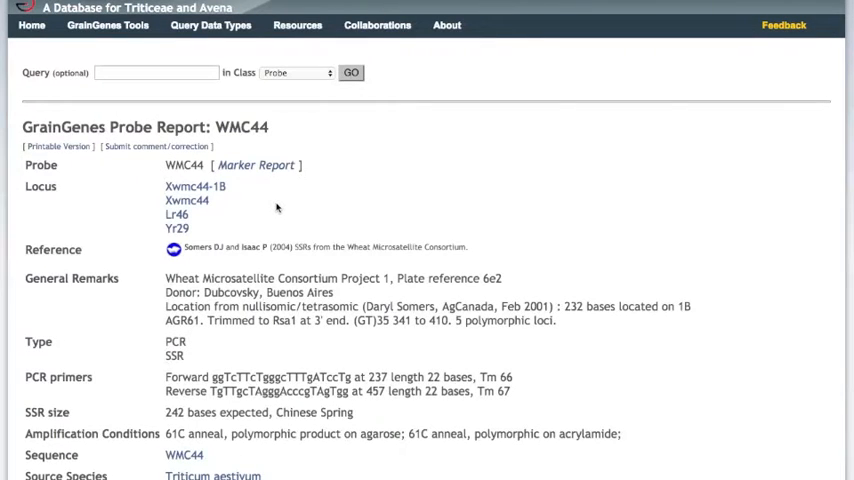
mouse_move(204, 224)
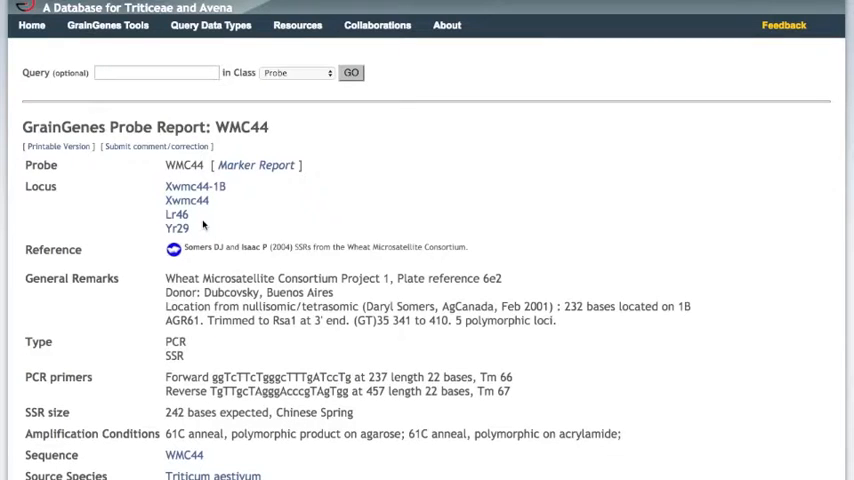
Step: From the Lr46 gene report, view the Germplasm Report for the PARULA cultivar
click(176, 214)
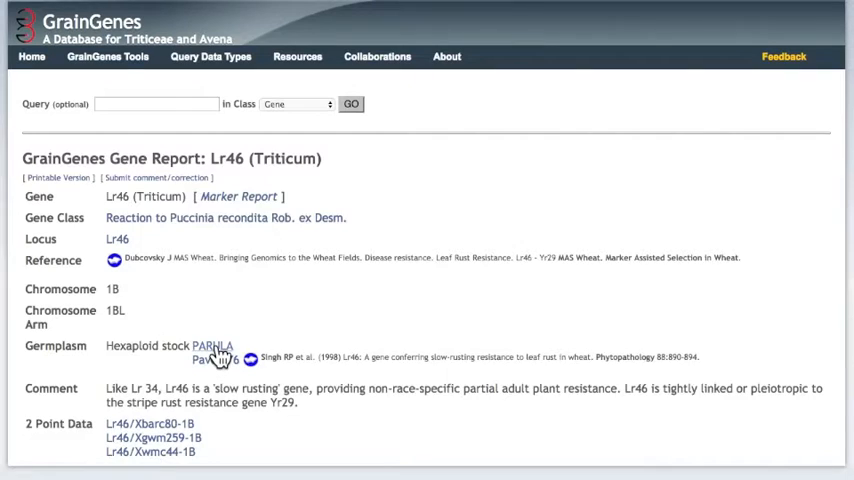
click(212, 344)
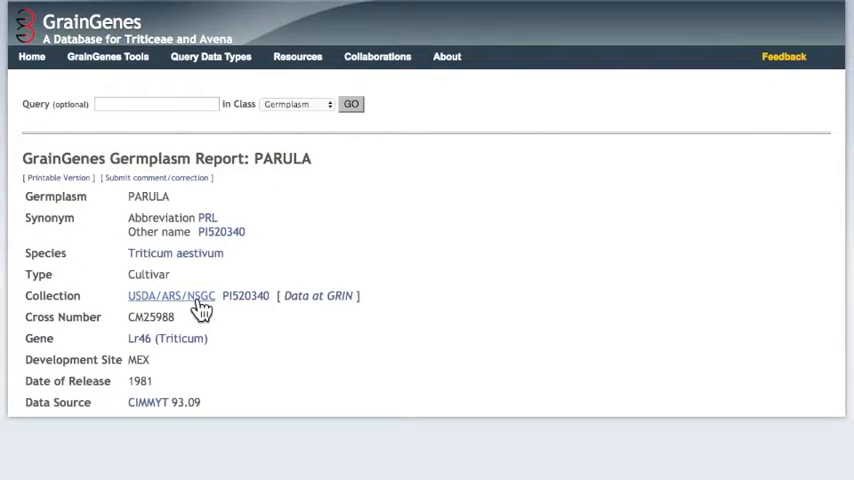
mouse_move(226, 308)
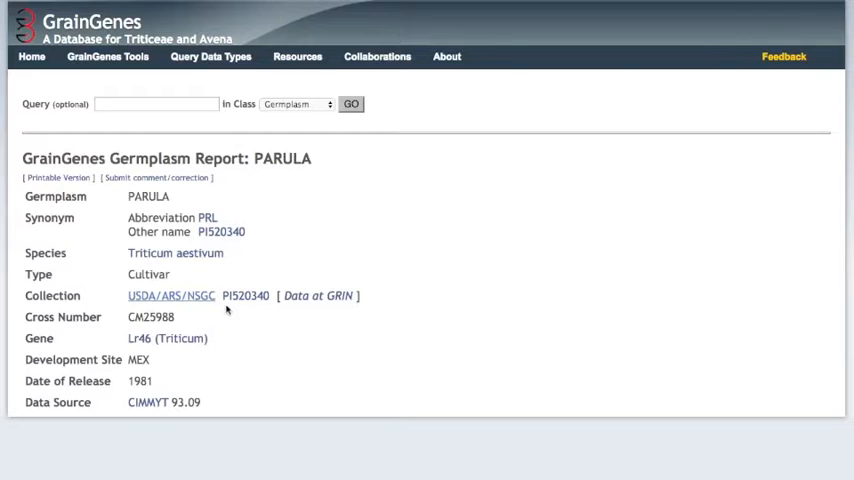
mouse_move(304, 308)
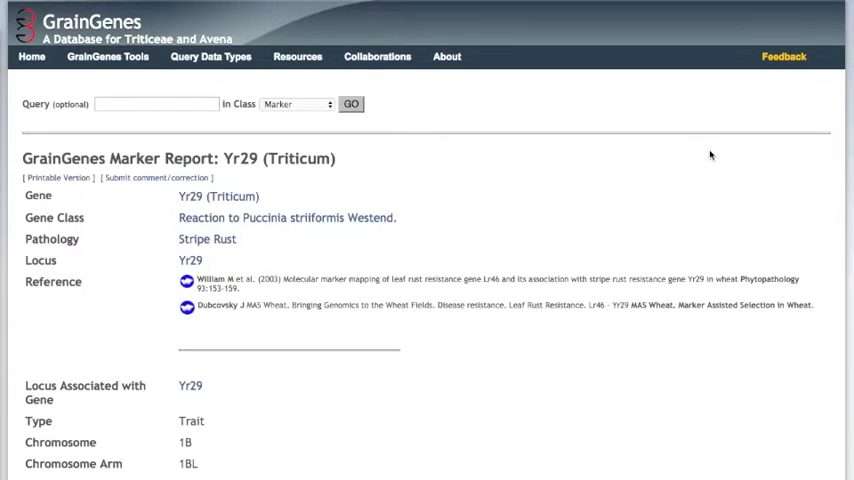
Step: Run 'Show Nearby Loci' and review the 14 loci near Yr29 on Wheat-Composite2004-1B, including Lr46
scroll(down, 3)
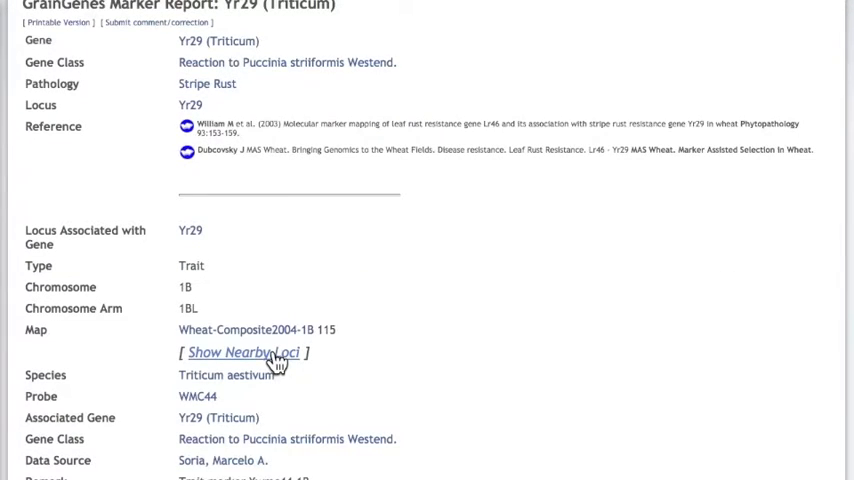
click(242, 352)
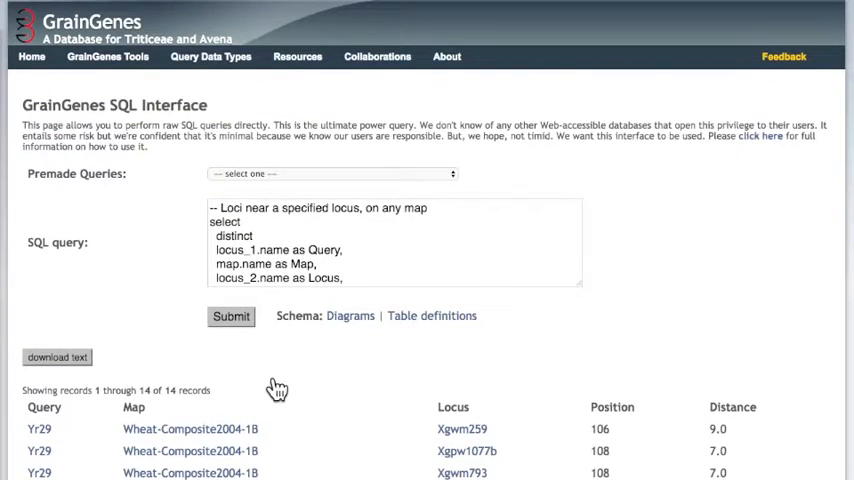
scroll(down, 3)
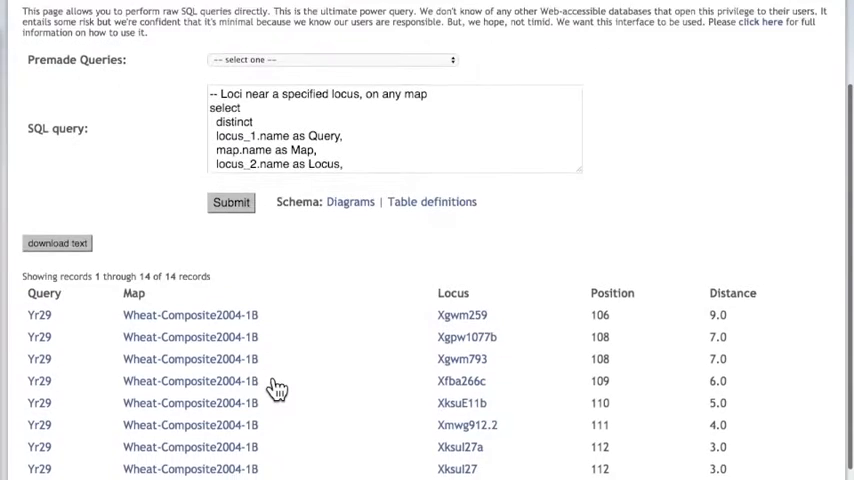
scroll(down, 3)
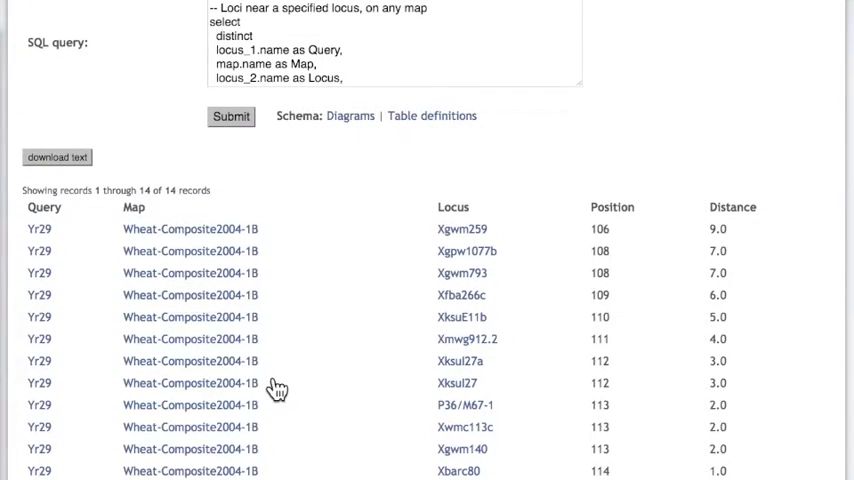
scroll(down, 3)
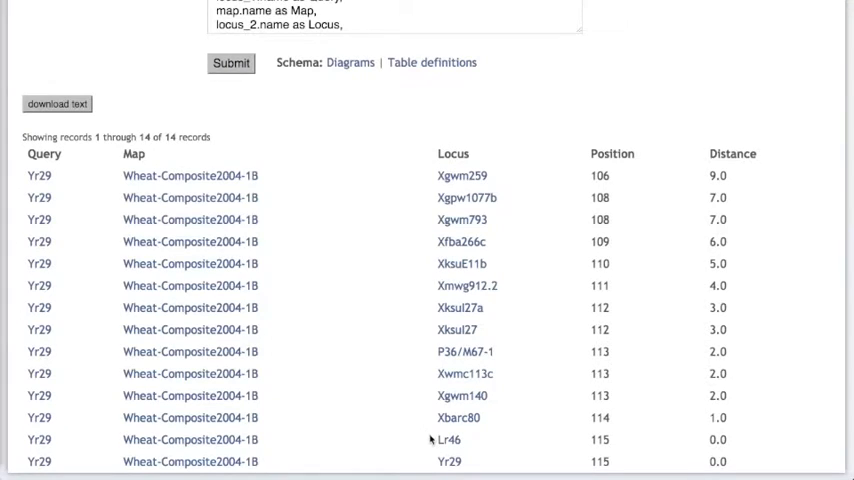
mouse_move(536, 456)
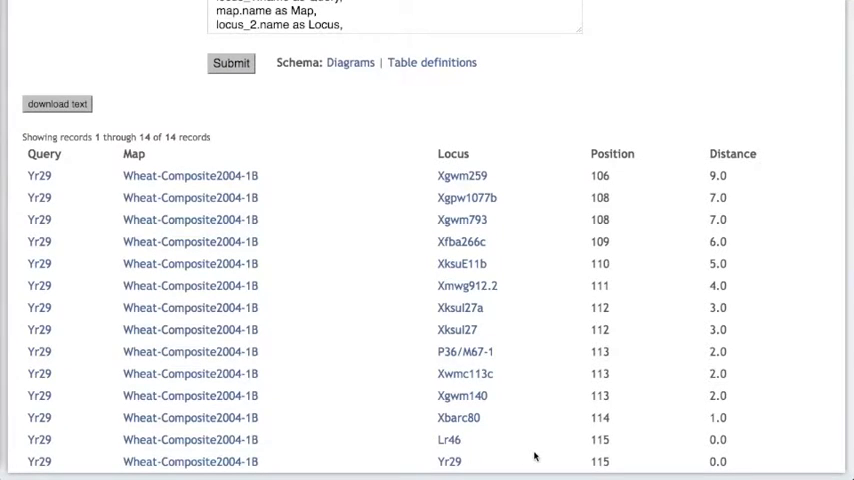
mouse_move(616, 452)
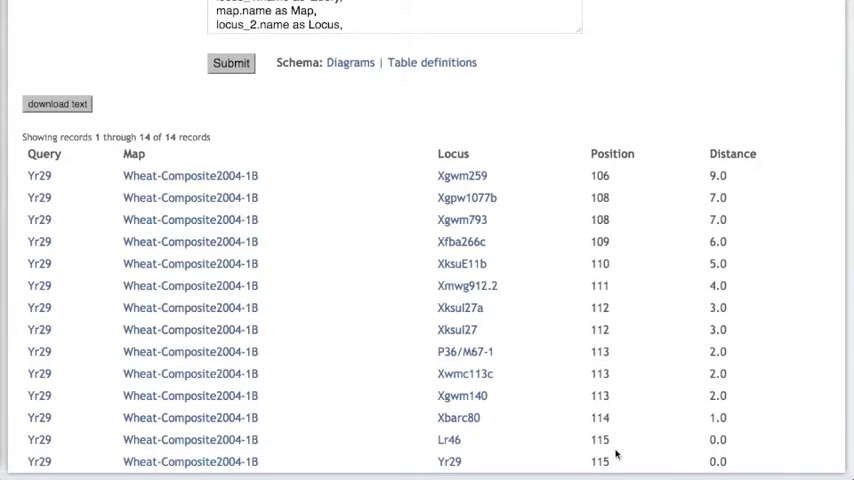
scroll(up, 3)
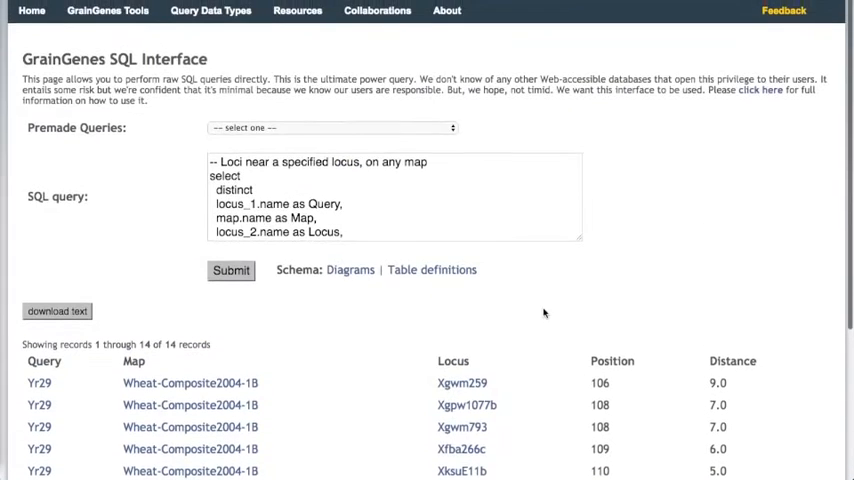
Step: Scroll through the broadened query's 22 loci reaching 19.0 units from Yr29
scroll(down, 3)
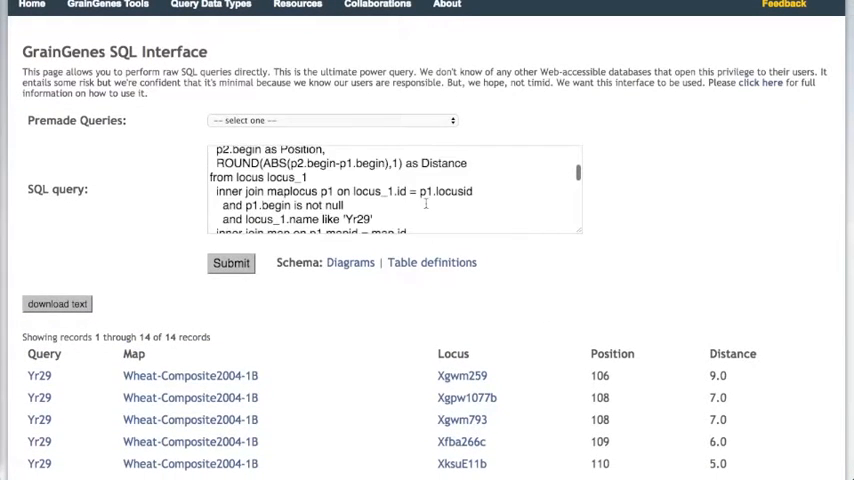
scroll(up, 3)
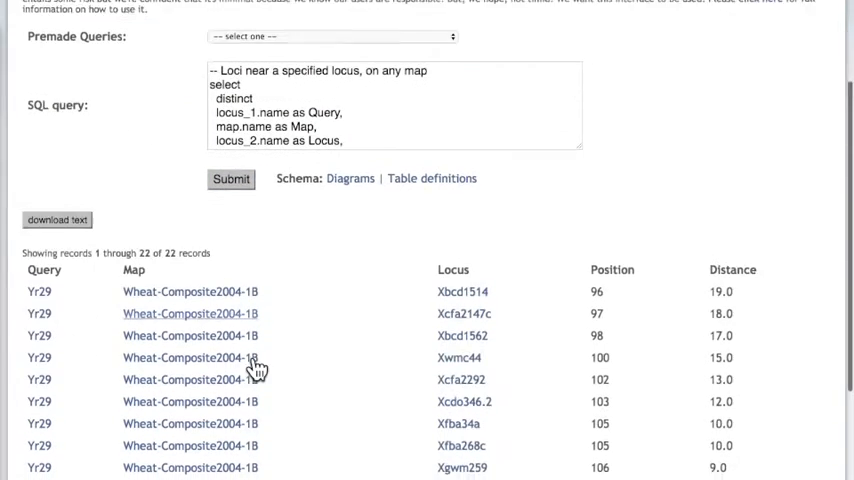
scroll(down, 3)
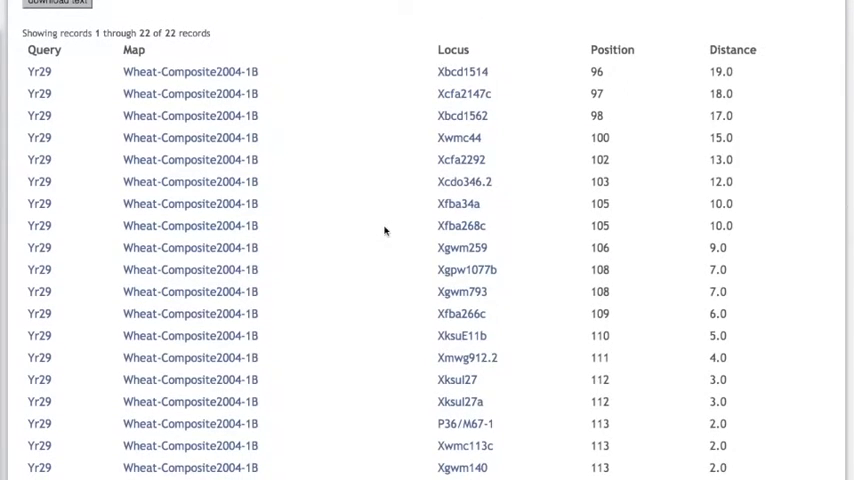
mouse_move(482, 146)
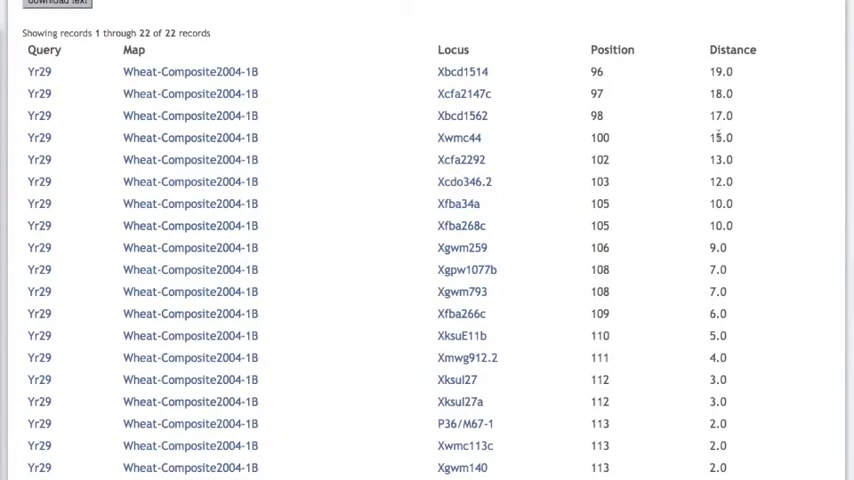
mouse_move(622, 140)
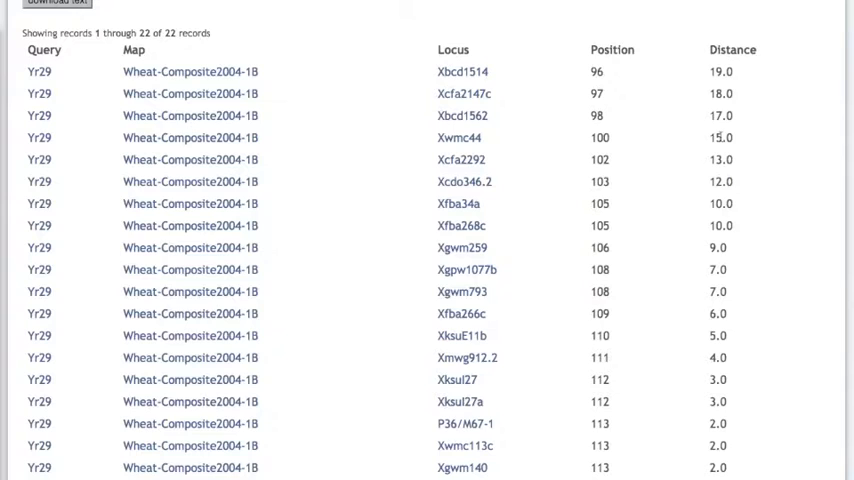
mouse_move(572, 178)
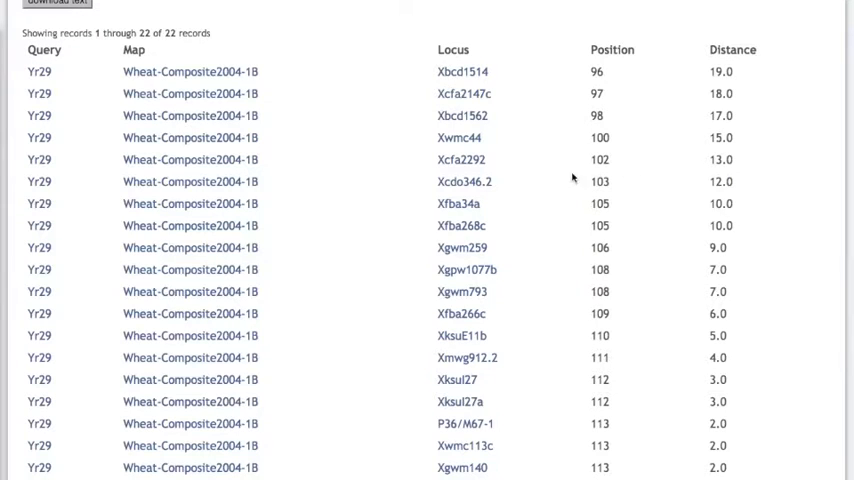
mouse_move(532, 184)
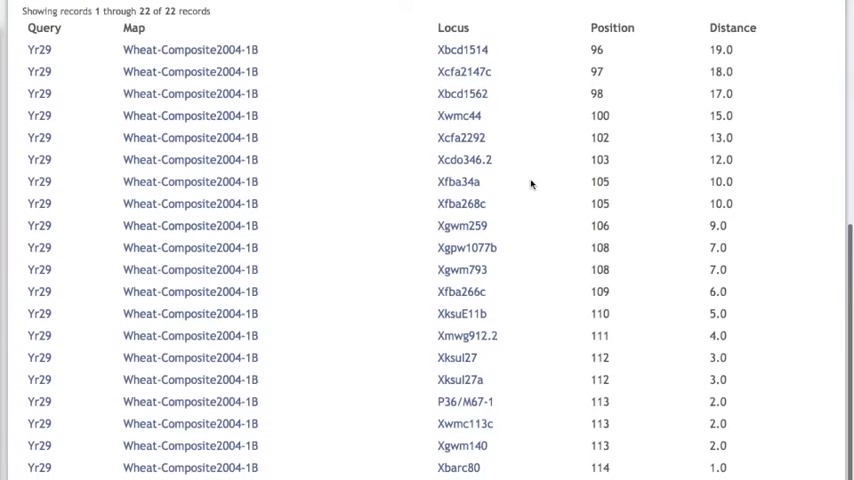
scroll(up, 3)
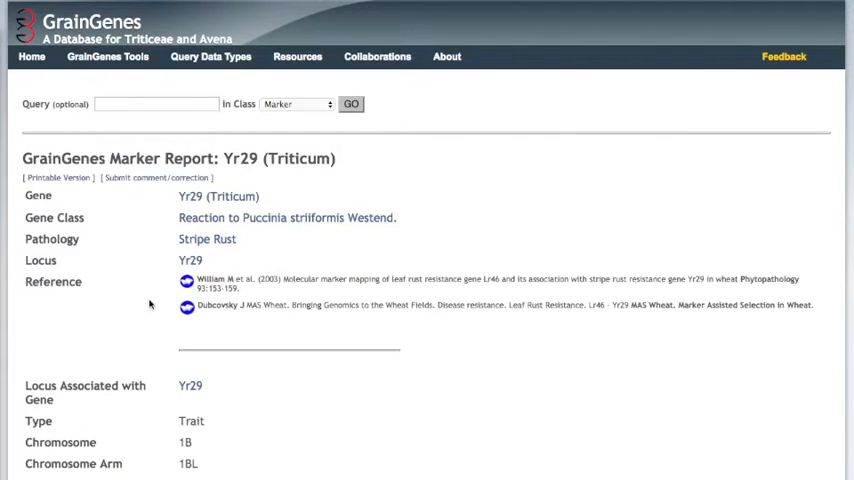
mouse_move(164, 308)
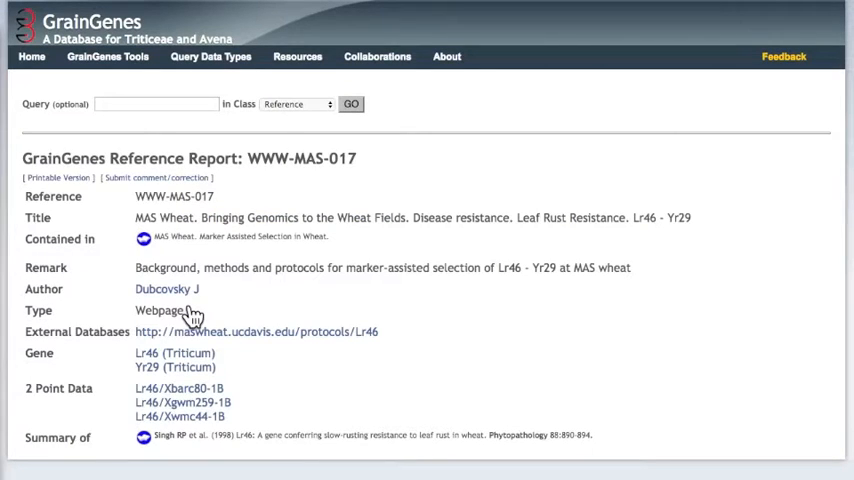
mouse_move(336, 318)
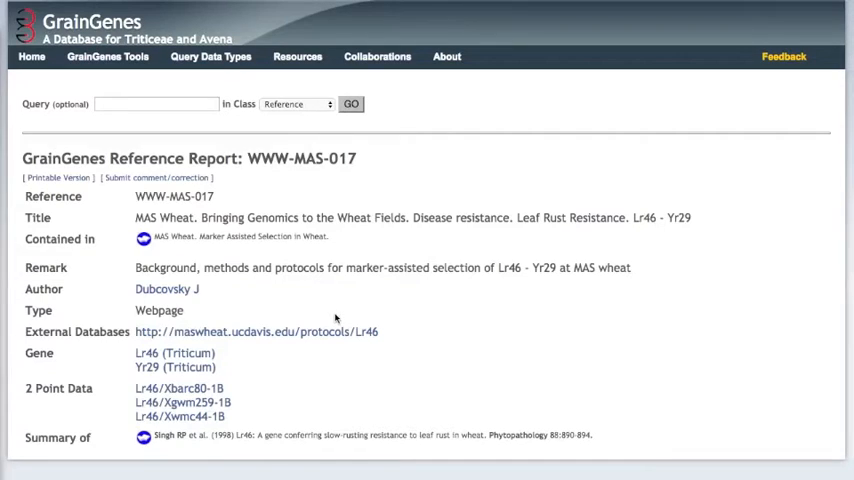
mouse_move(356, 340)
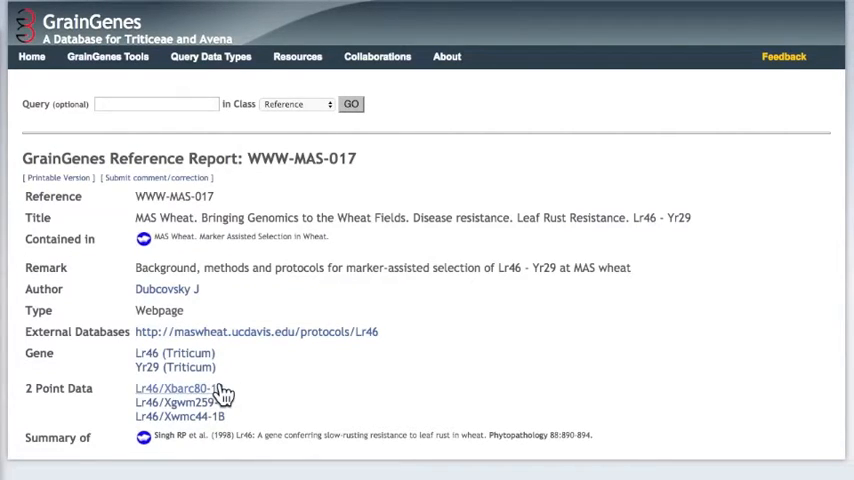
Step: Follow the Dubcovsky MAS Wheat reference to Reference Report WWW-MAS-017 on leaf rust resistance
click(256, 332)
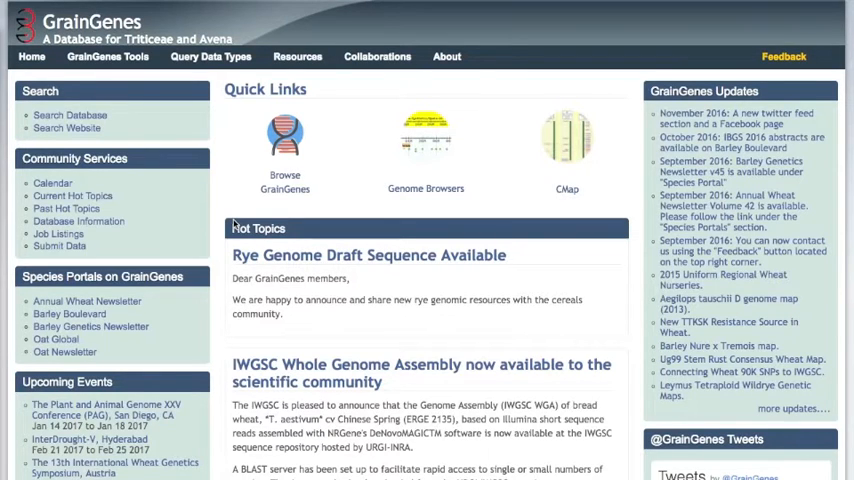
mouse_move(620, 188)
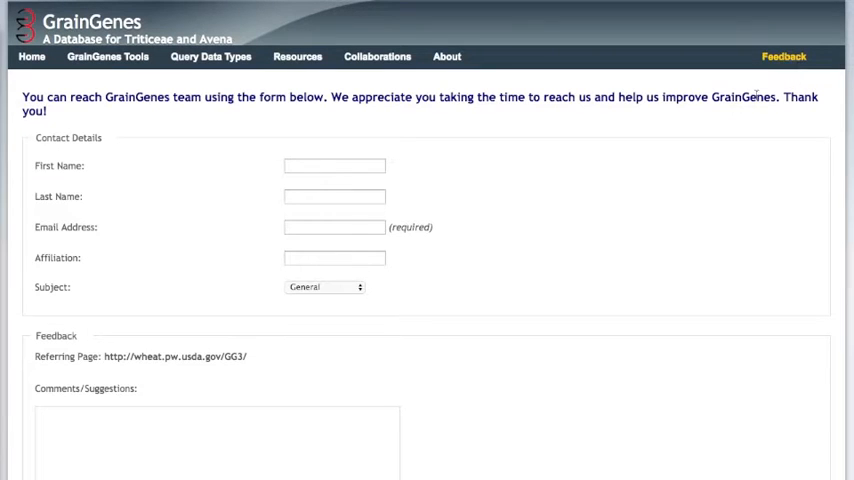
mouse_move(544, 272)
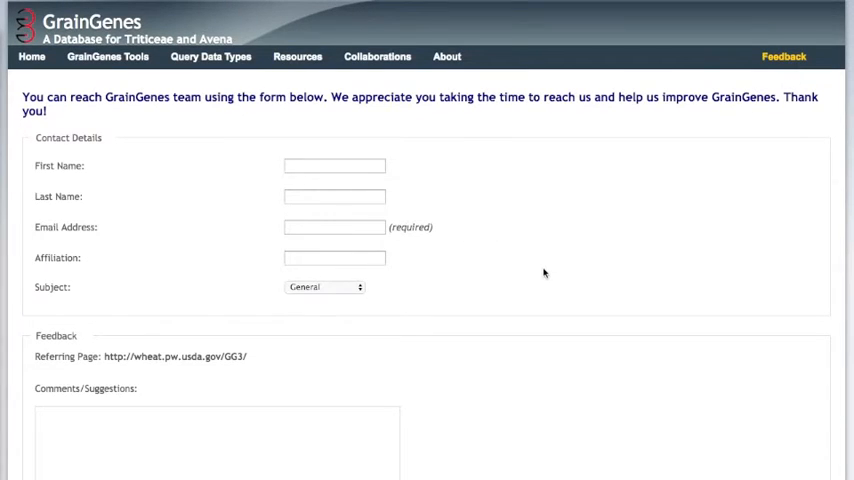